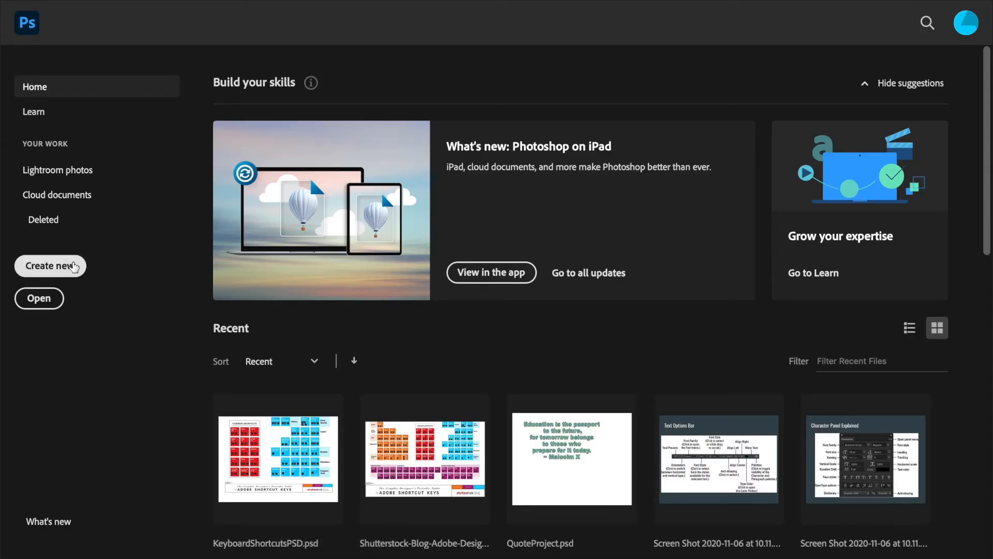
Start a new Letter print document at 300 ppi flipped to landscape 11 × 8.5 inches.
{"action": "left_click", "coordinate": [50, 266]}
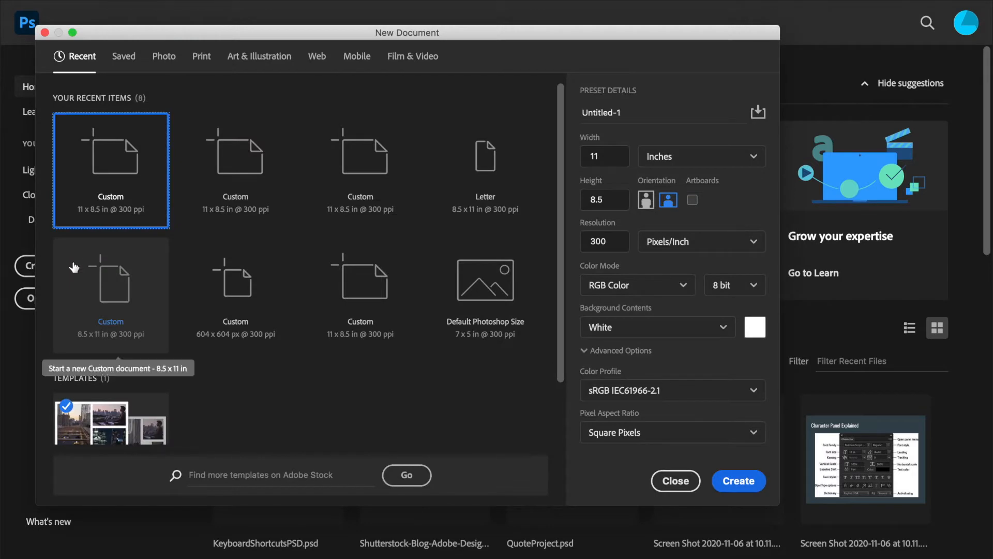
{"action": "left_click", "coordinate": [202, 56]}
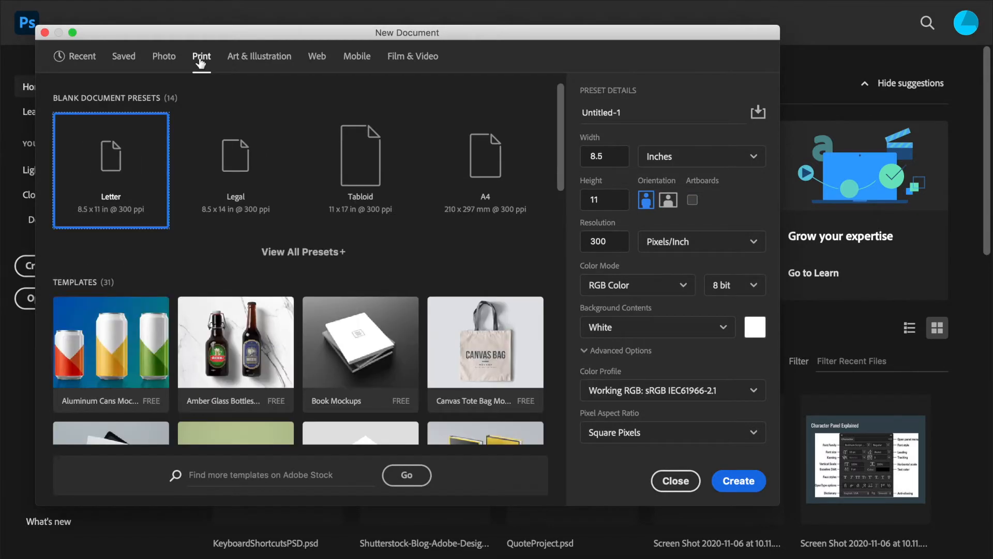
{"action": "mouse_move", "coordinate": [114, 176]}
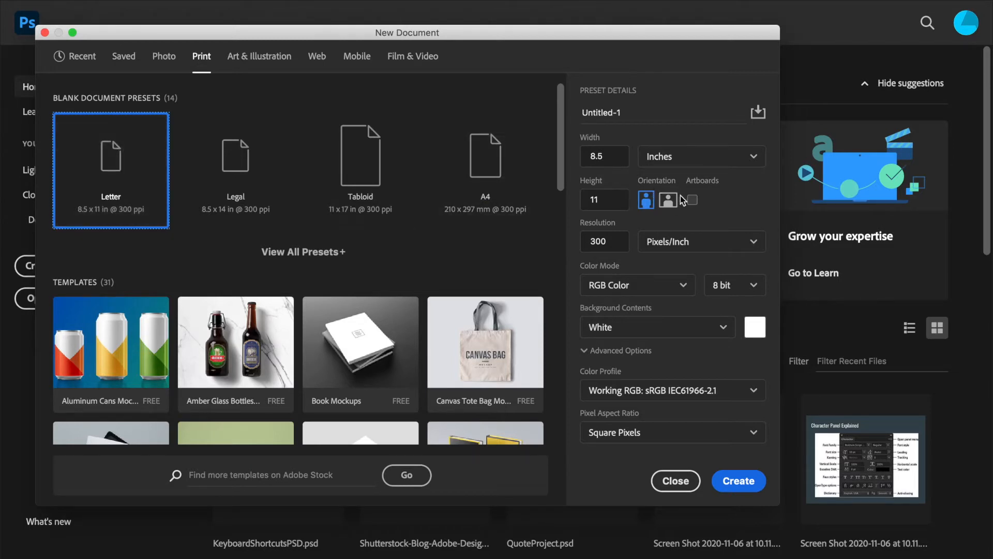
{"action": "left_click", "coordinate": [667, 200]}
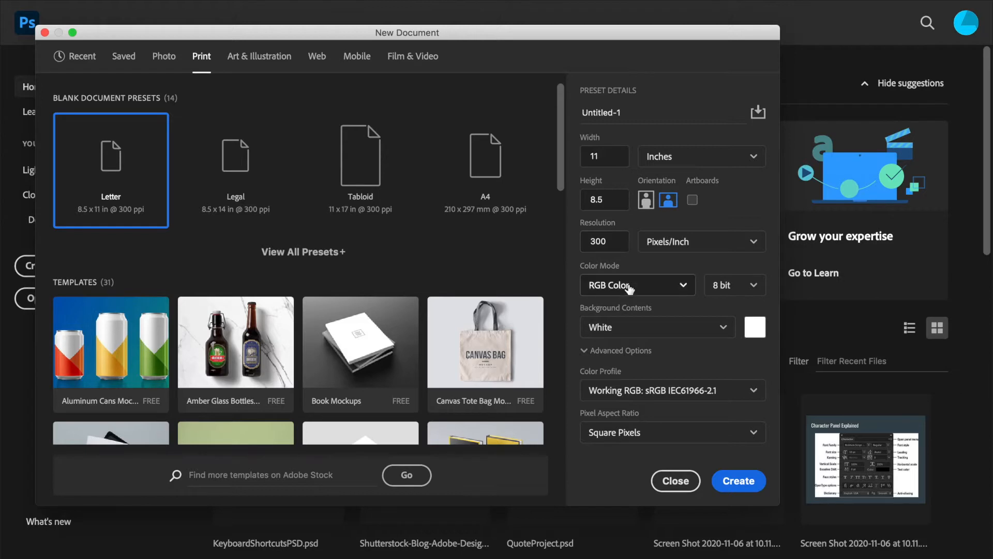
{"action": "mouse_move", "coordinate": [739, 481]}
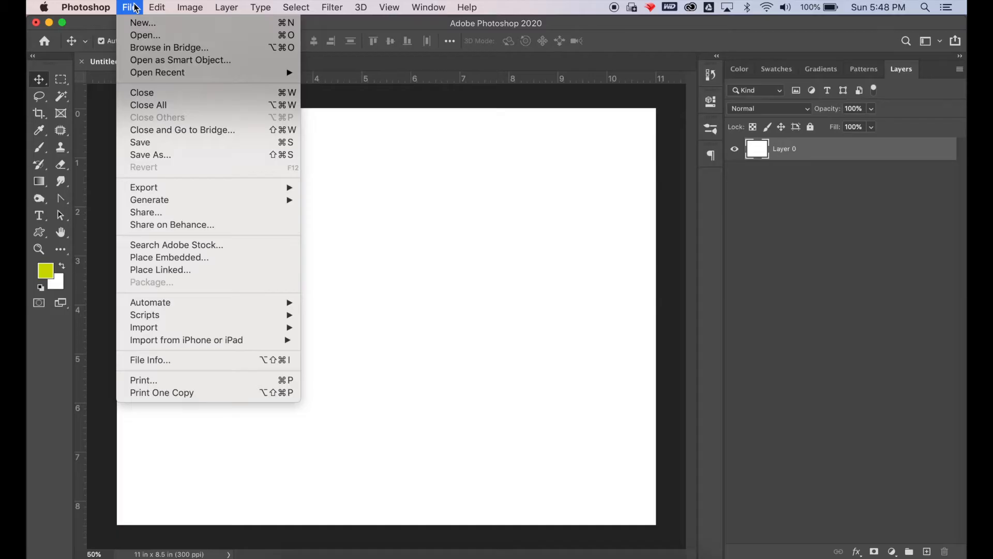
{"action": "mouse_move", "coordinate": [161, 269]}
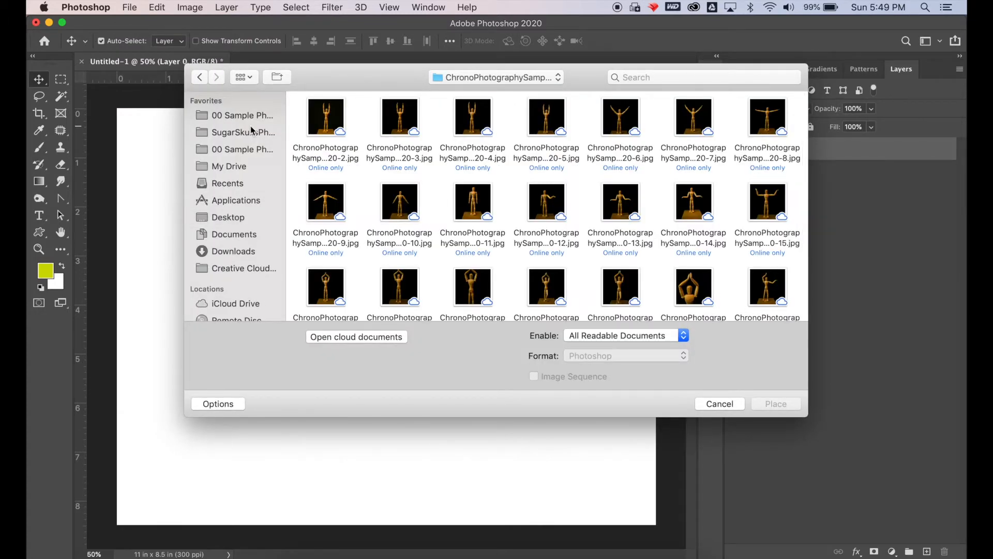
Place the arms-raised mannequin photo (ending 20-5) from the ChronoPhotography folder as a layer.
{"action": "scroll", "scroll_direction": "down", "scroll_amount": 3}
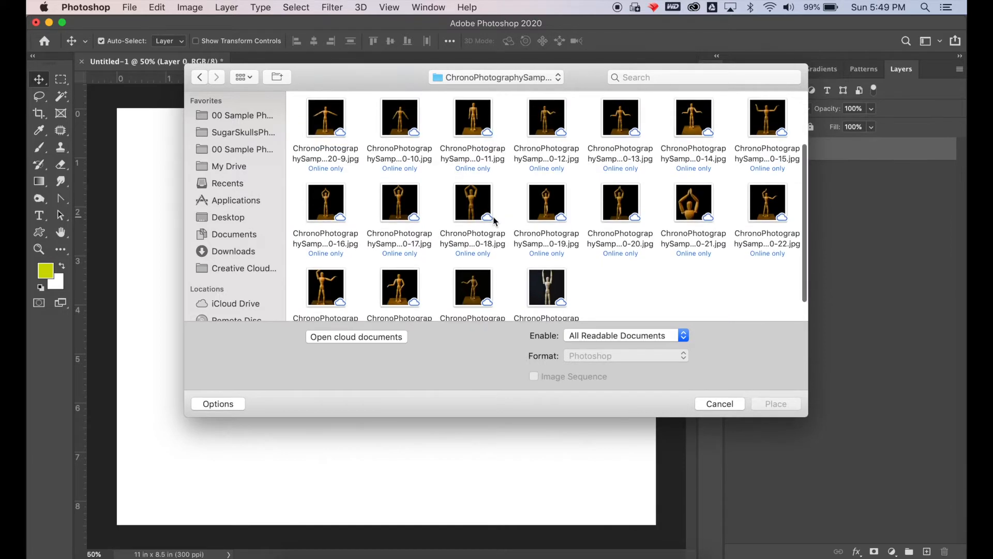
{"action": "scroll", "scroll_direction": "down", "scroll_amount": 3}
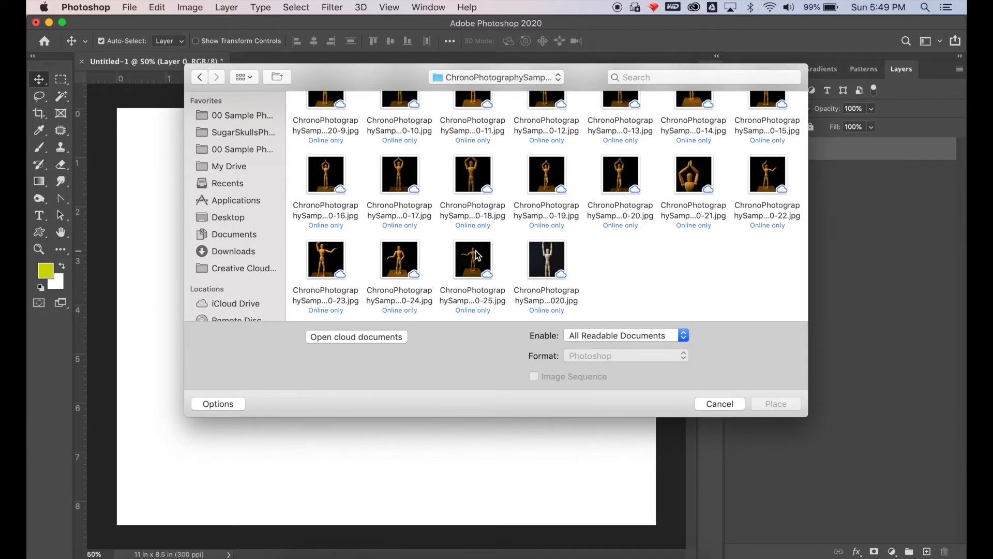
{"action": "scroll", "scroll_direction": "up", "scroll_amount": 3}
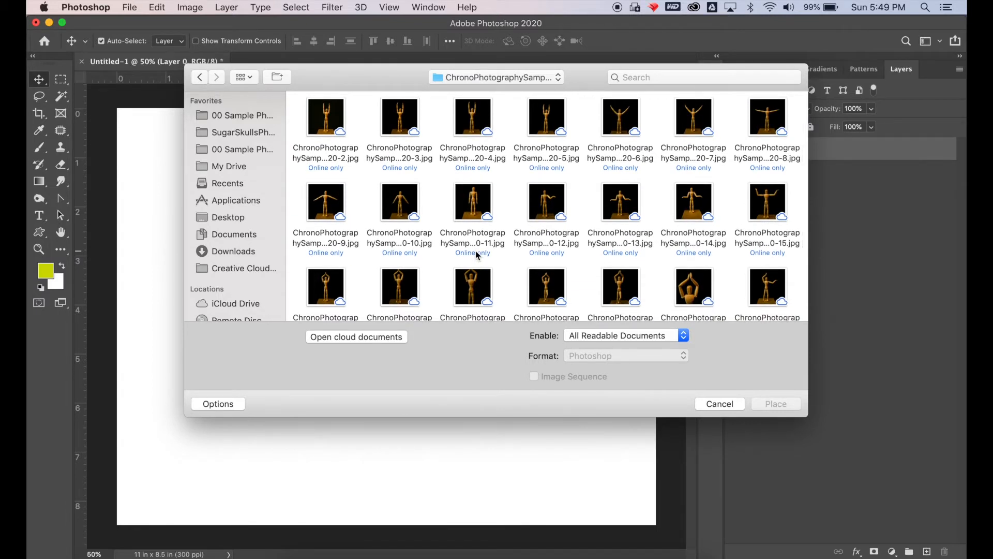
{"action": "mouse_move", "coordinate": [490, 224]}
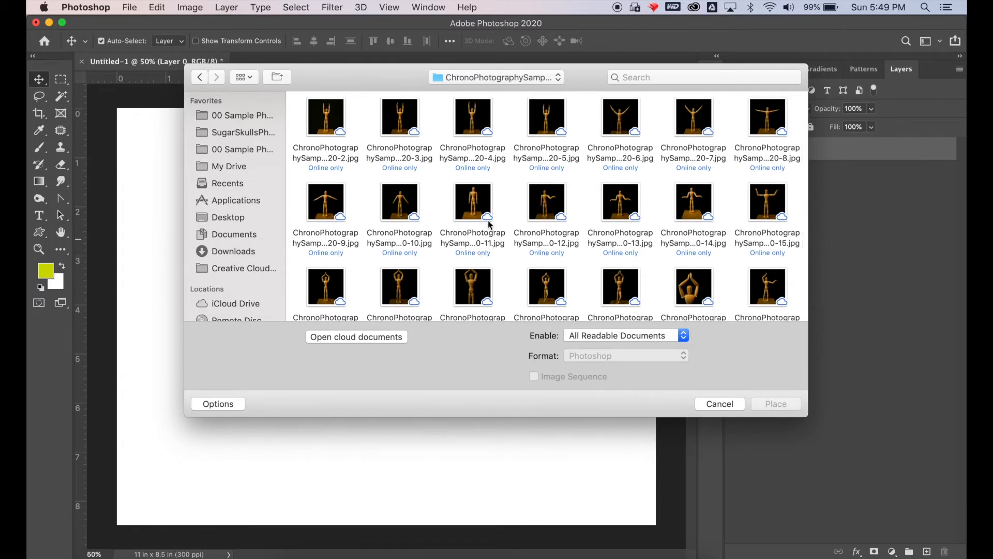
{"action": "left_click", "coordinate": [546, 116]}
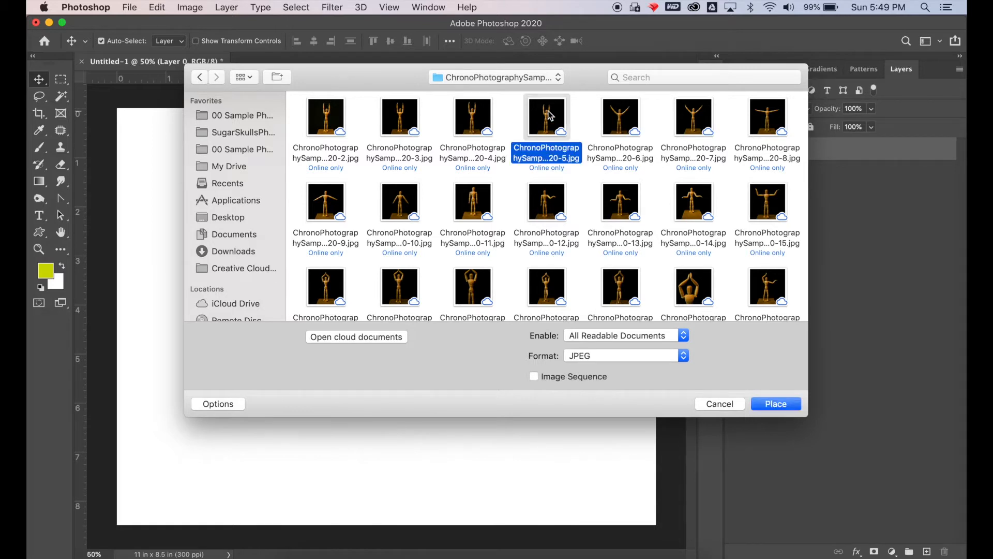
{"action": "mouse_move", "coordinate": [624, 119]}
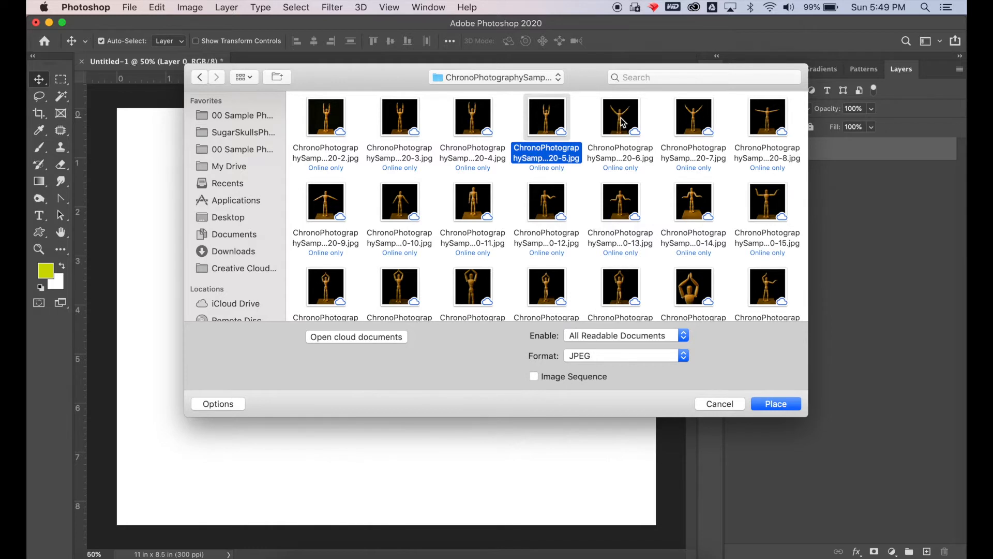
{"action": "left_click", "coordinate": [620, 117]}
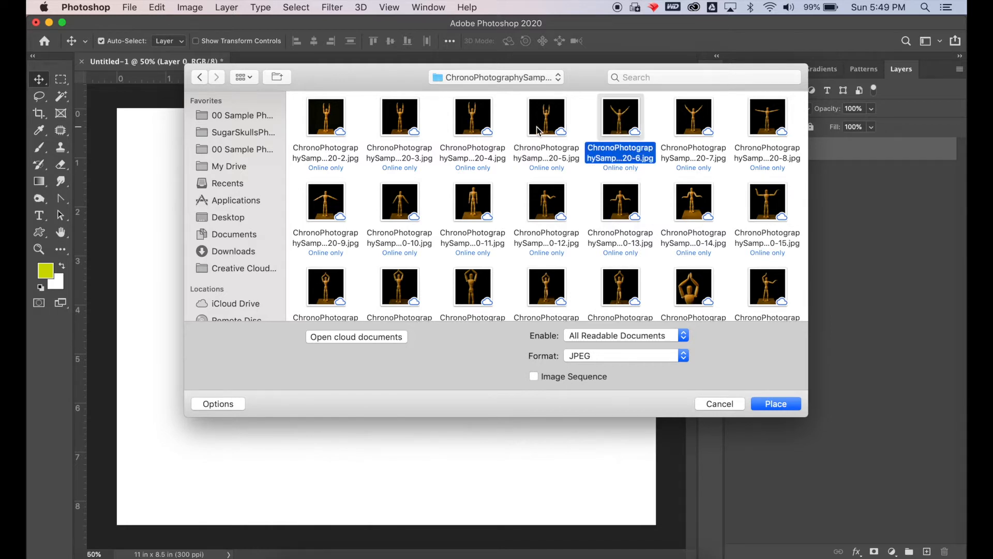
{"action": "left_click", "coordinate": [546, 117]}
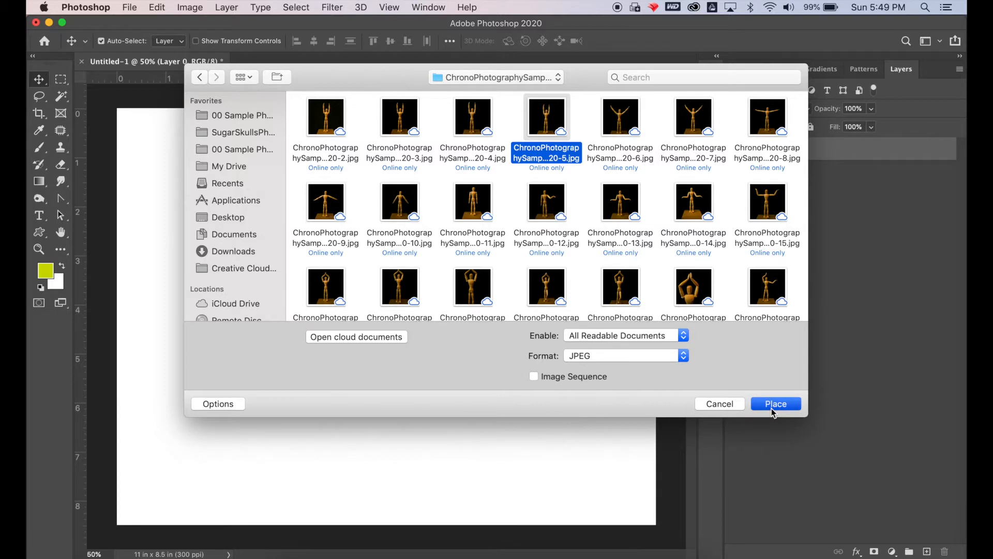
{"action": "left_click", "coordinate": [774, 404]}
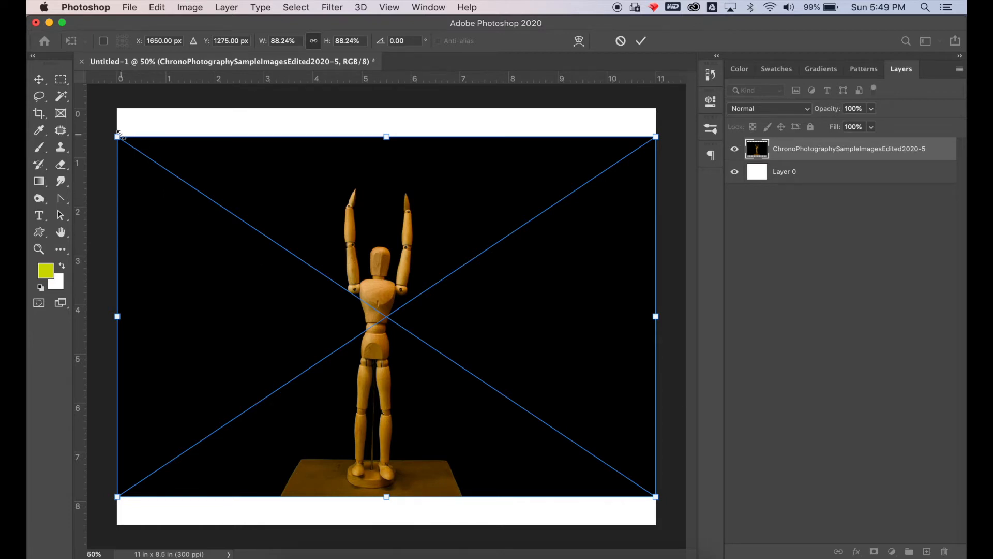
Scale the placed photo so its black background fills the 11 × 8.5-inch canvas.
{"action": "left_click_drag", "start_coordinate": [118, 137], "coordinate": [95, 123]}
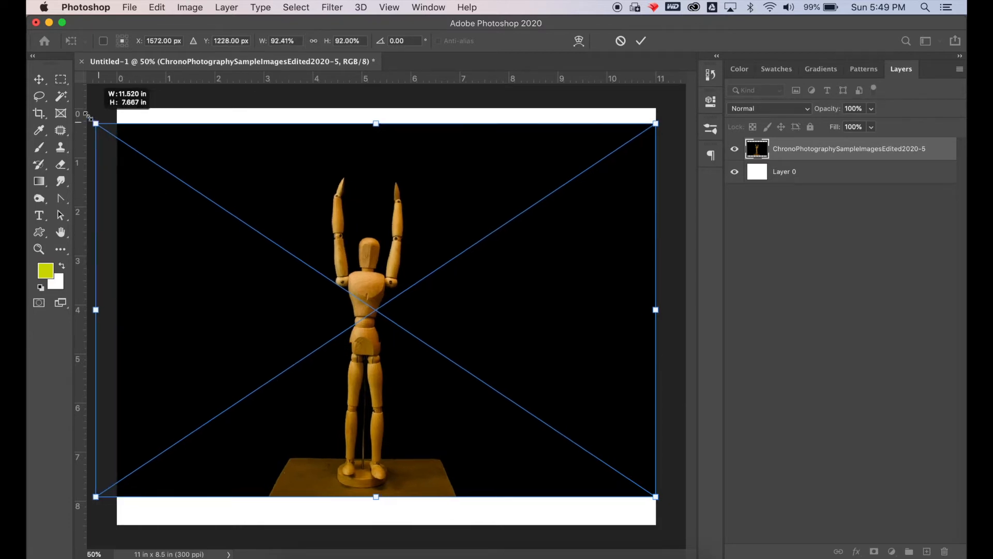
{"action": "left_click_drag", "start_coordinate": [375, 123], "coordinate": [350, 93]}
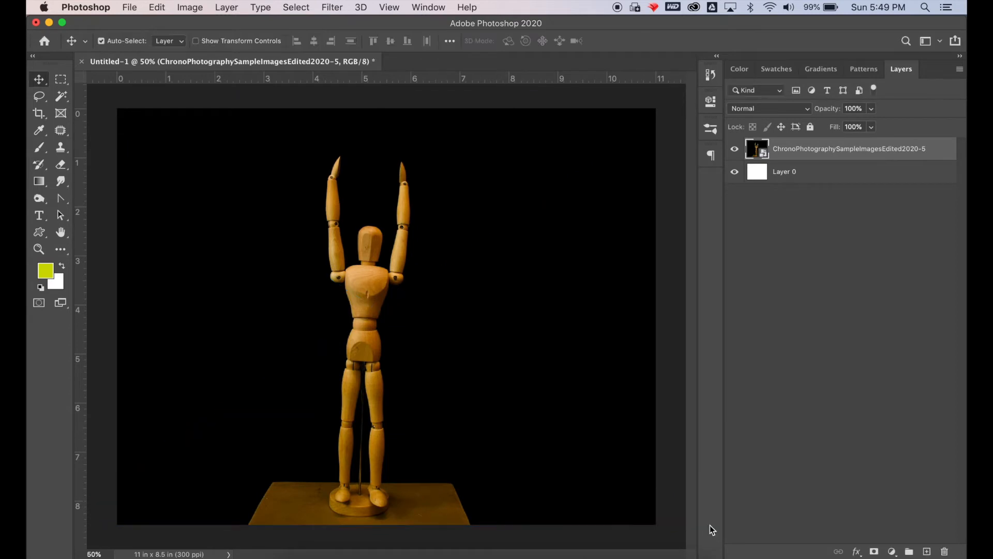
{"action": "mouse_move", "coordinate": [519, 472]}
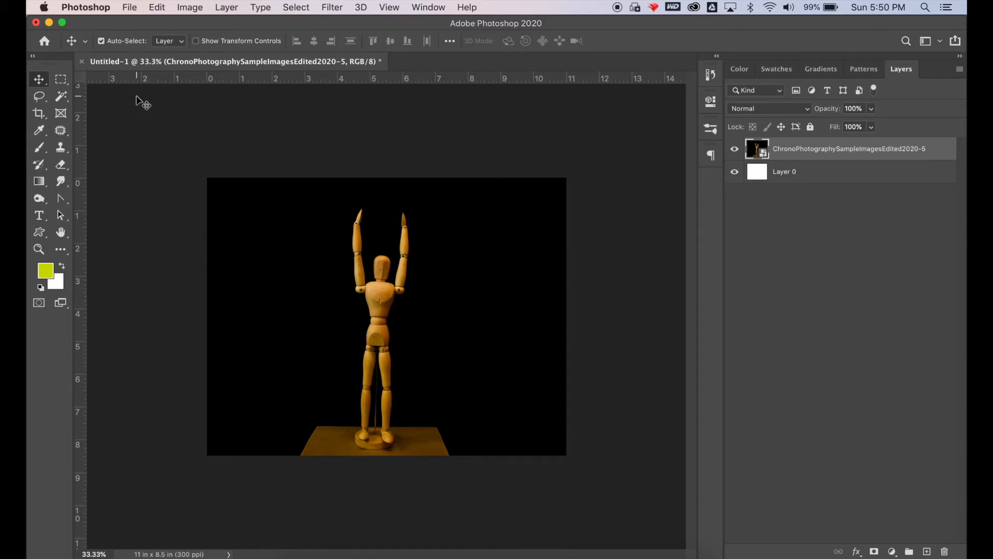
Place the arms-spread mannequin photo (ending 20-7) as a new layer over the first.
{"action": "left_click", "coordinate": [129, 7]}
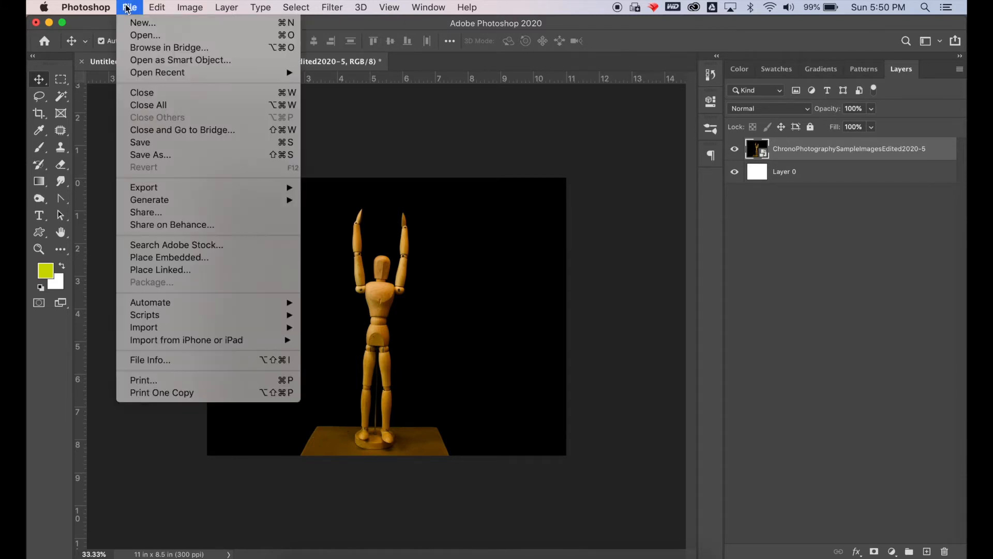
{"action": "mouse_move", "coordinate": [171, 225]}
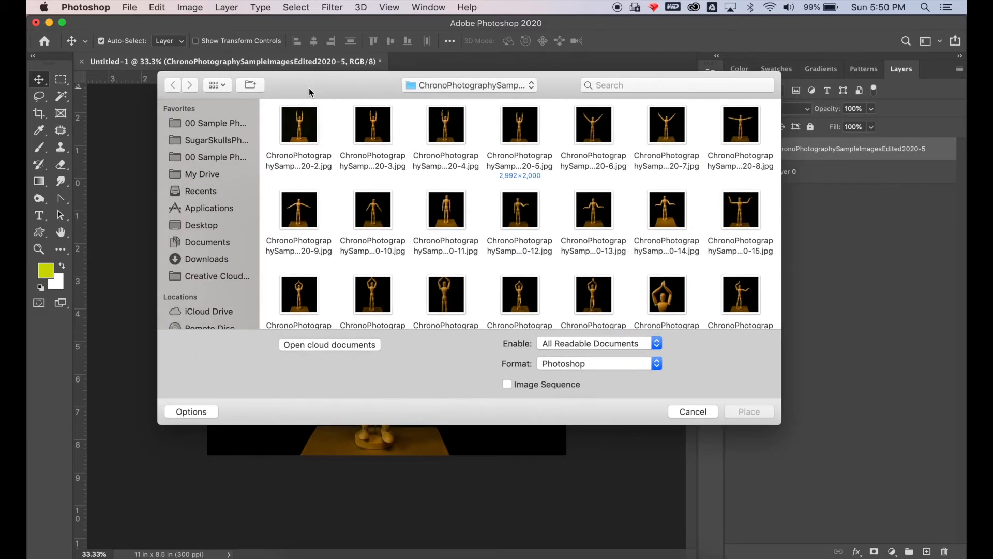
{"action": "mouse_move", "coordinate": [661, 123]}
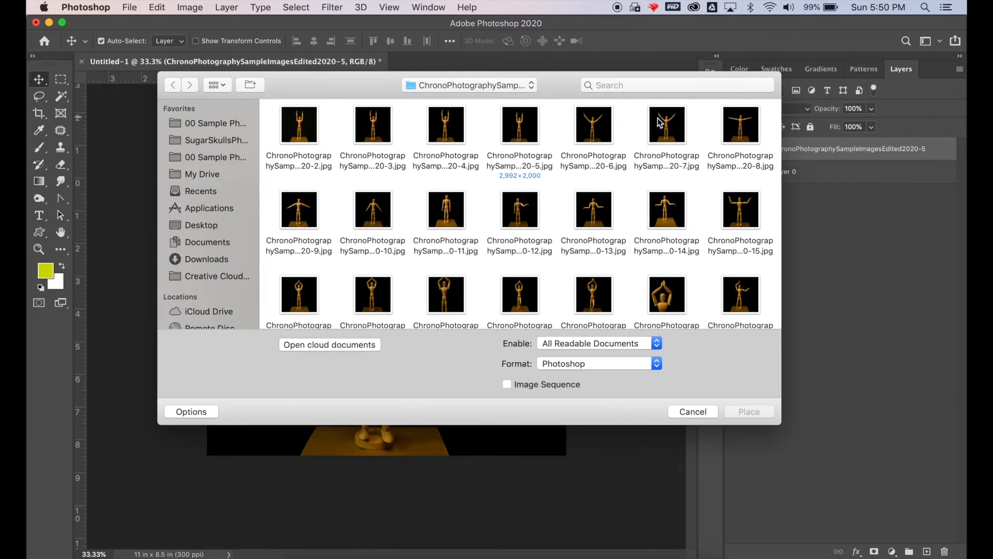
{"action": "mouse_move", "coordinate": [679, 130]}
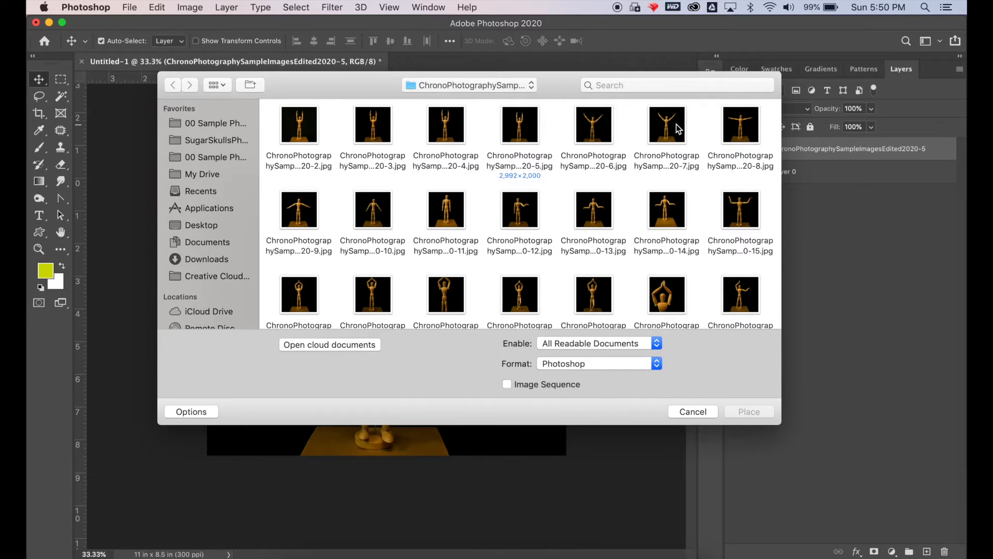
{"action": "left_click", "coordinate": [665, 125]}
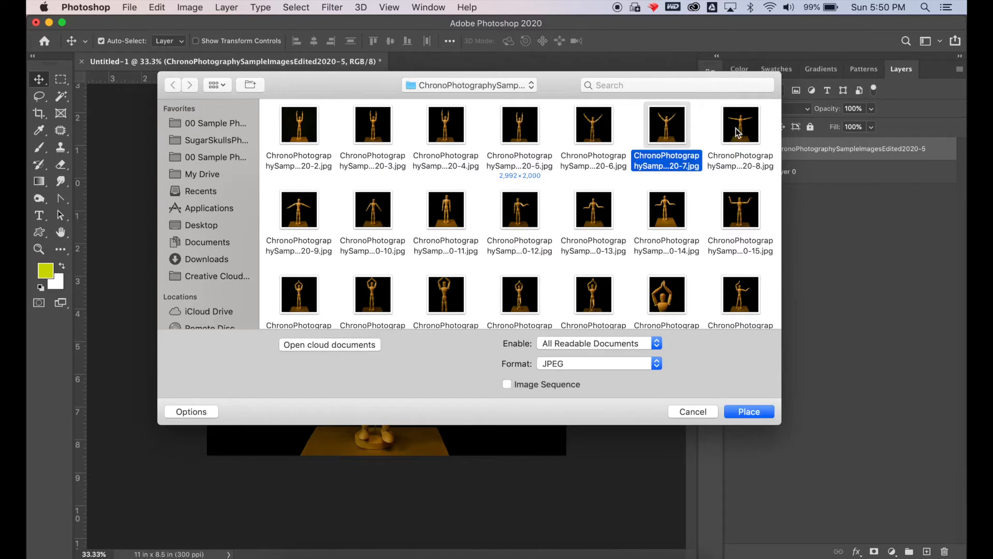
{"action": "mouse_move", "coordinate": [749, 411]}
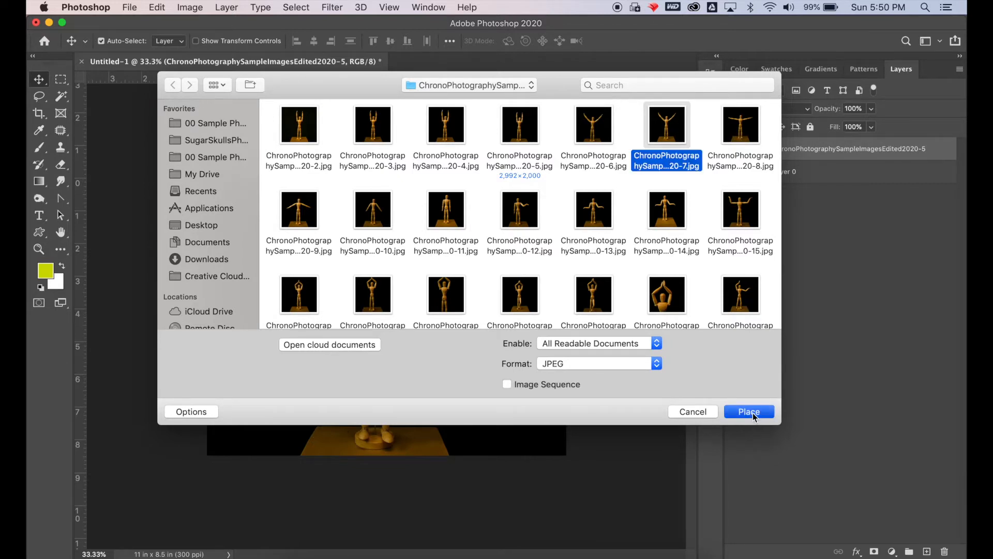
{"action": "left_click", "coordinate": [749, 411]}
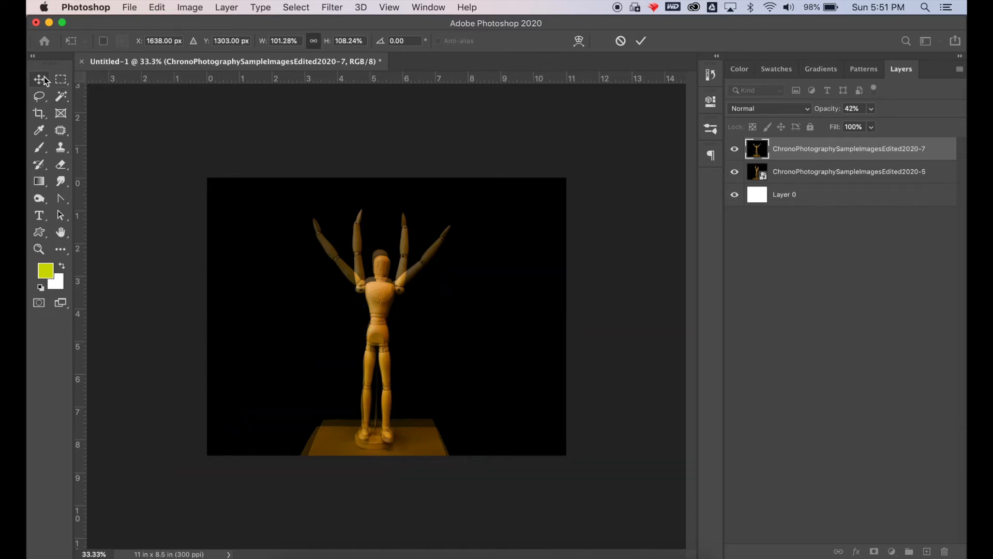
Commit the second photo's placement and zoom in on the canvas.
{"action": "left_click", "coordinate": [39, 79]}
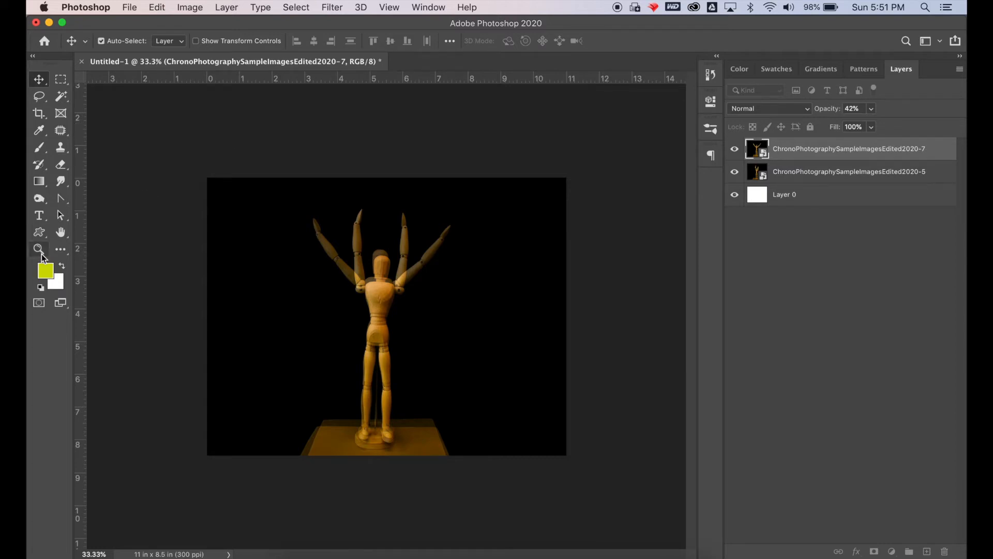
{"action": "left_click", "coordinate": [38, 249]}
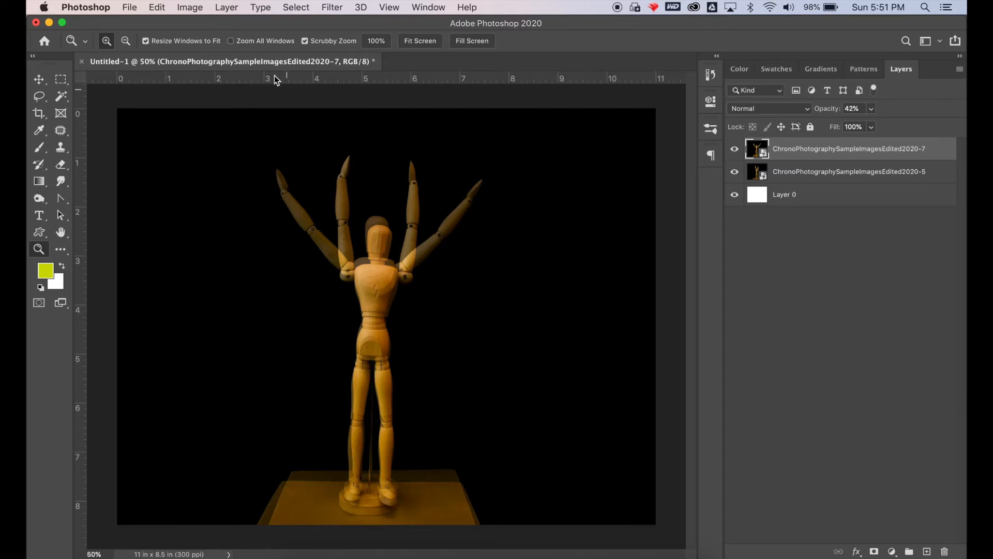
{"action": "left_click", "coordinate": [389, 7]}
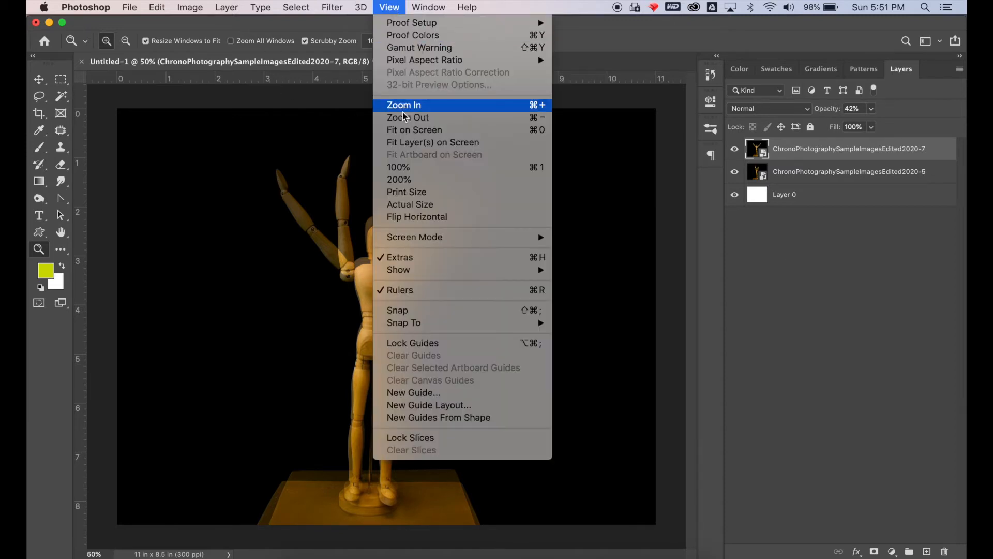
{"action": "left_click", "coordinate": [414, 131]}
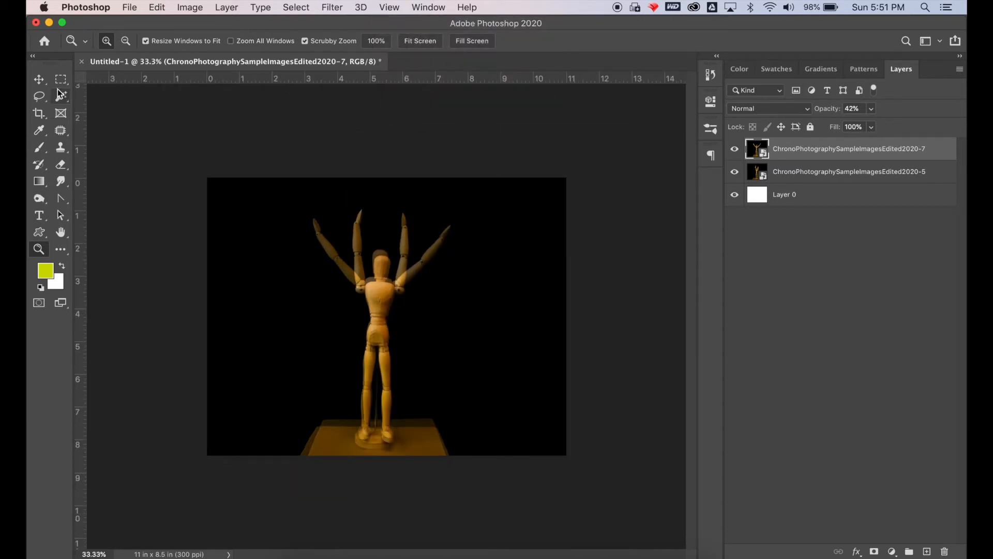
Bring up the Save As dialog for Untitled-1.psd with the Move tool active.
{"action": "left_click", "coordinate": [38, 79]}
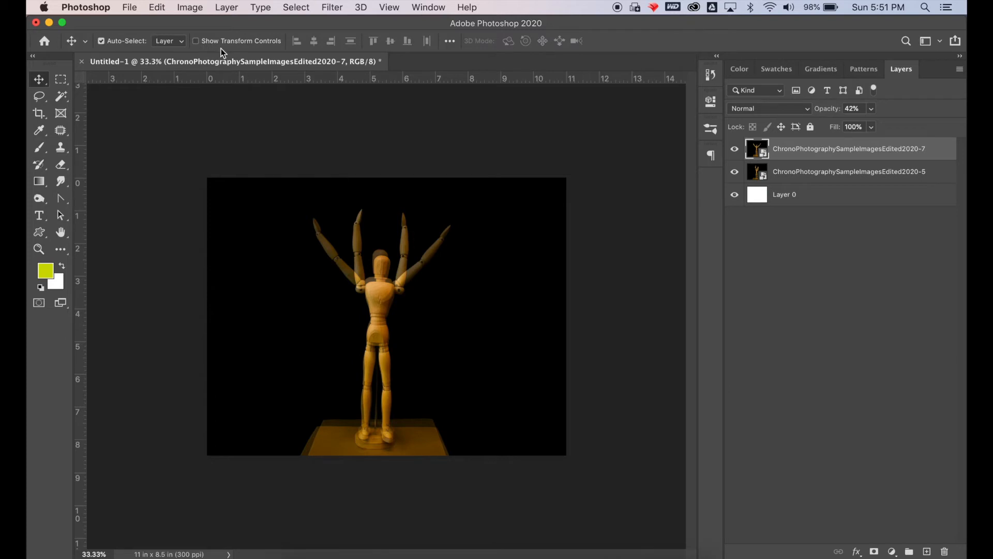
{"action": "left_click", "coordinate": [156, 7]}
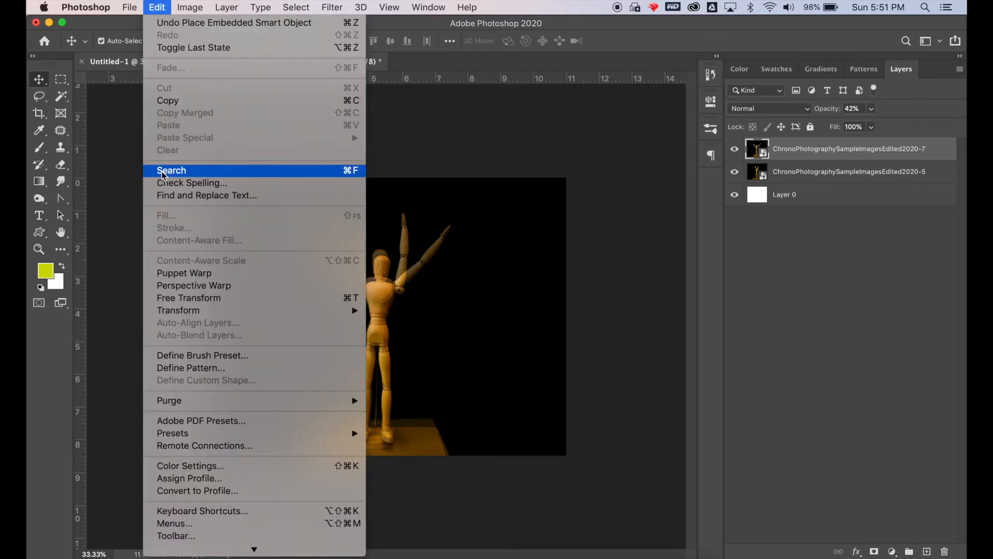
{"action": "left_click", "coordinate": [188, 298]}
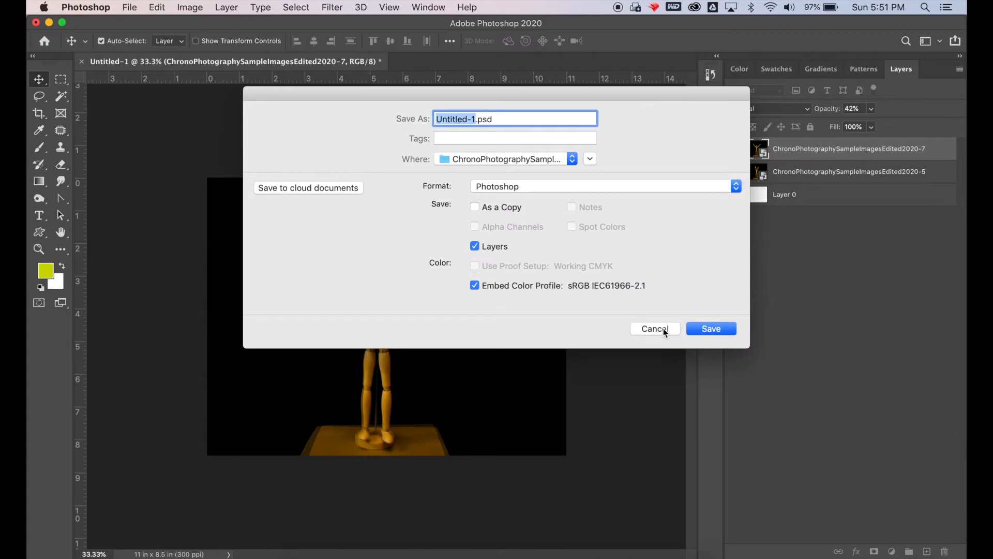
Save the composite as ChronophotographySample.psd in the chosen destination folder.
{"action": "left_click", "coordinate": [130, 7]}
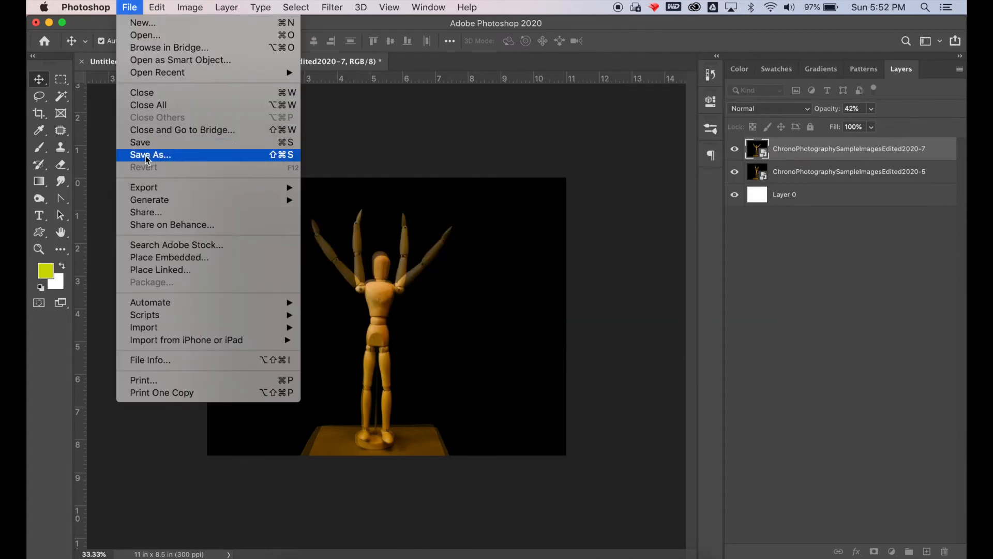
{"action": "left_click", "coordinate": [150, 155]}
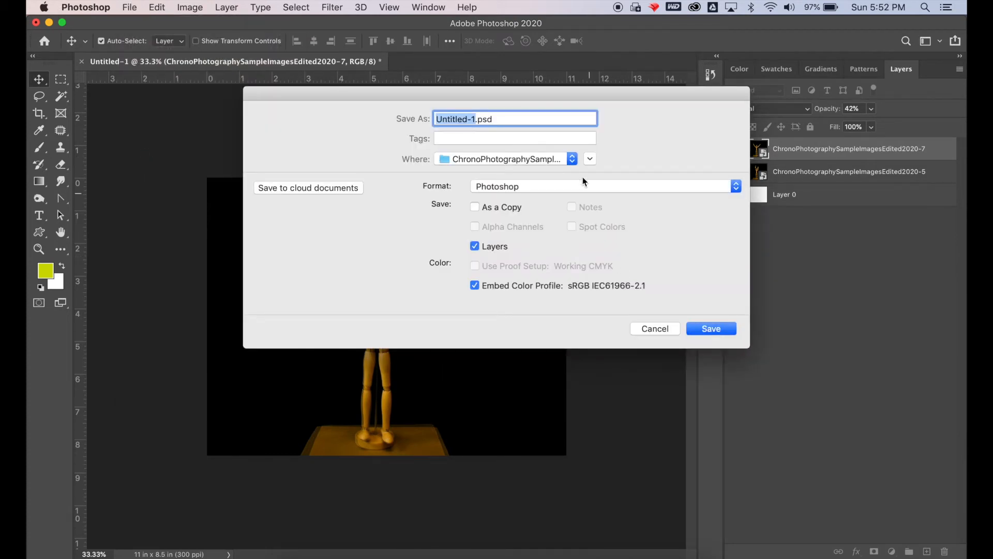
{"action": "left_click", "coordinate": [571, 158]}
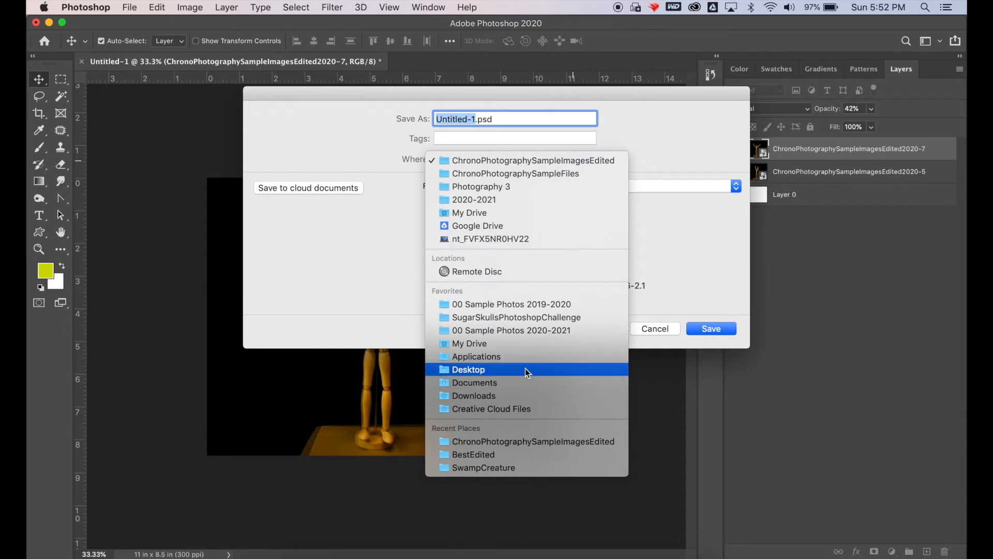
{"action": "left_click", "coordinate": [711, 328]}
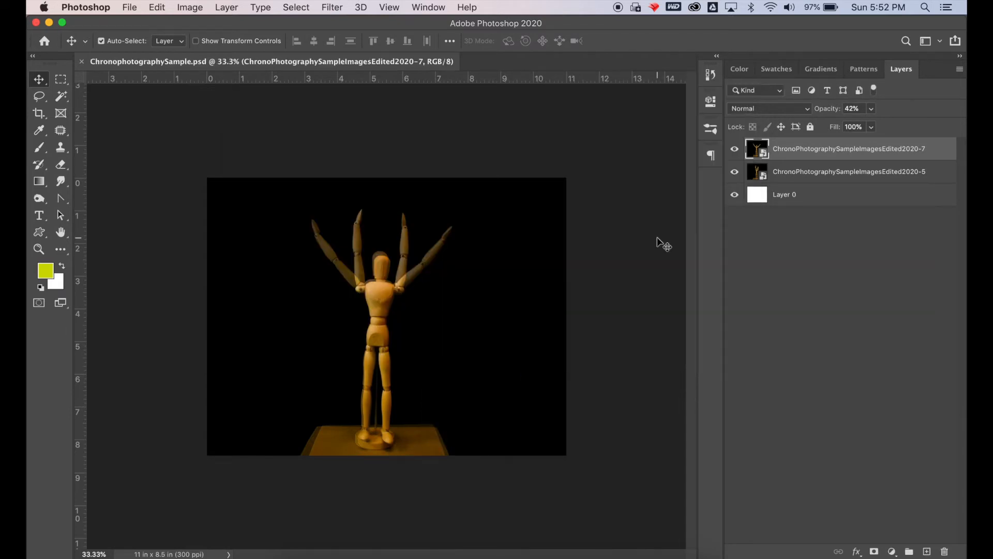
{"action": "mouse_move", "coordinate": [38, 250]}
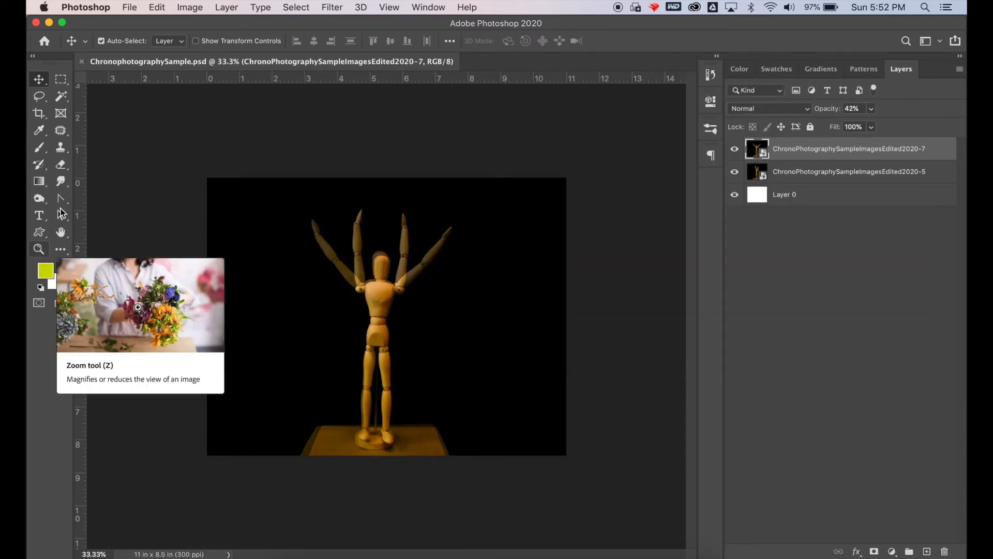
{"action": "mouse_move", "coordinate": [203, 29]}
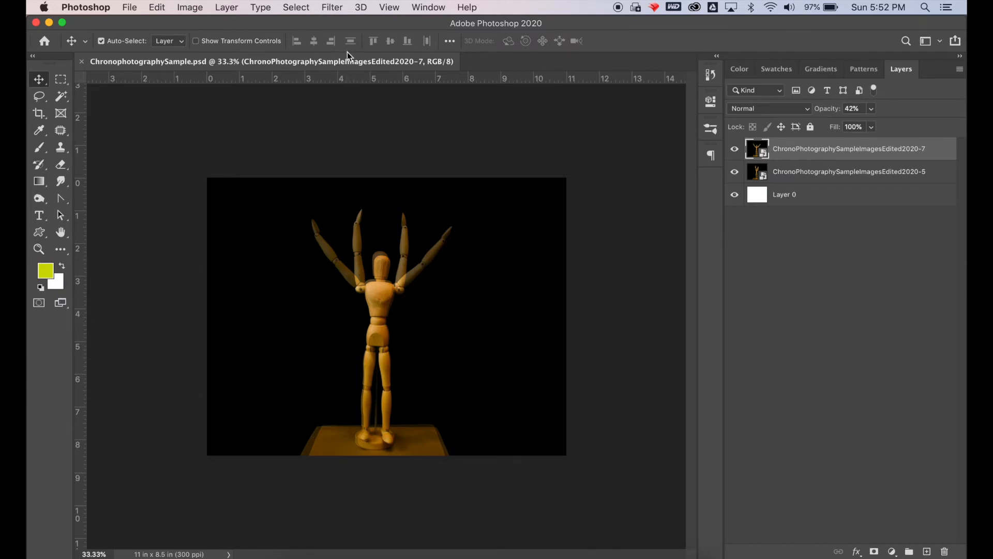
{"action": "mouse_move", "coordinate": [371, 86]}
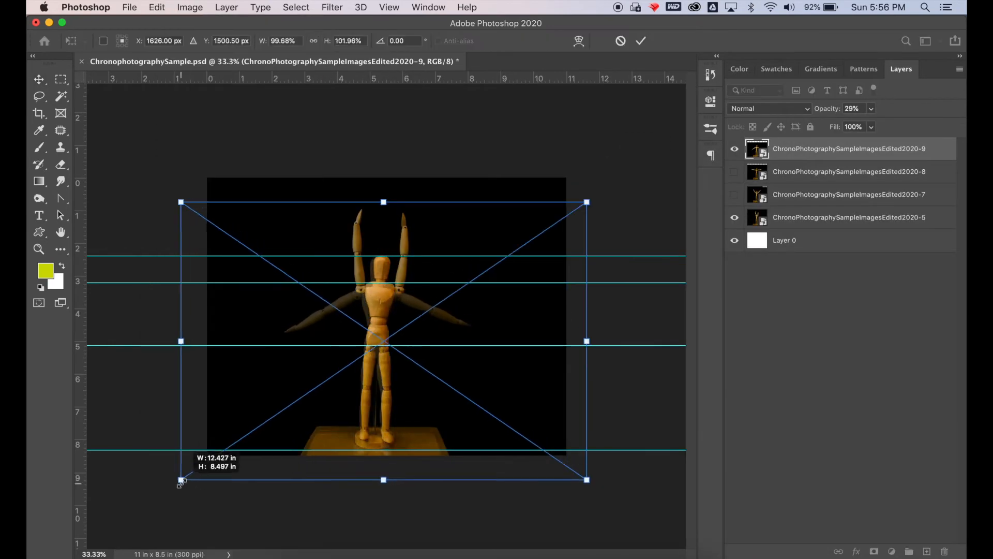
Commit the -9 pose placement and toggle an intermediate pose layer's visibility.
{"action": "key", "text": "Return"}
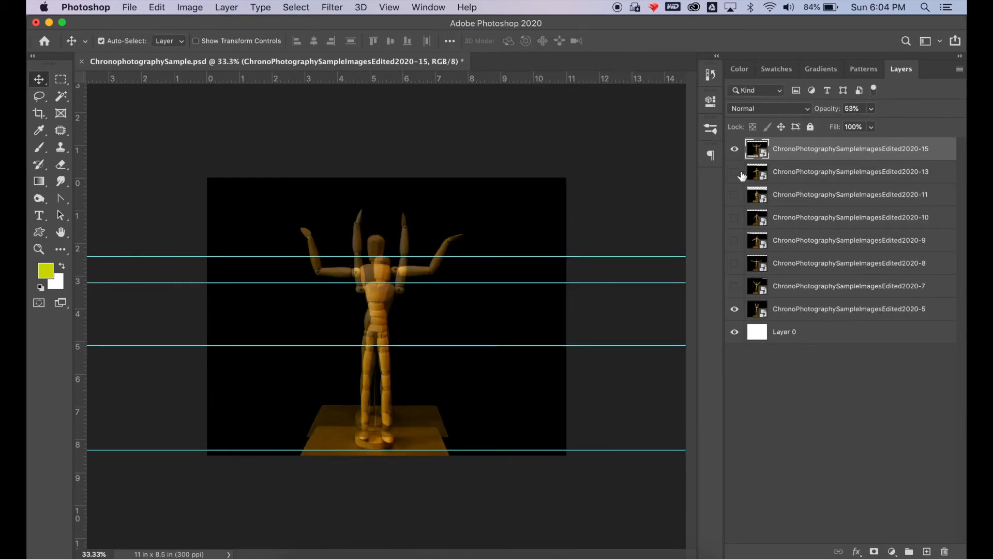
{"action": "left_click", "coordinate": [734, 171]}
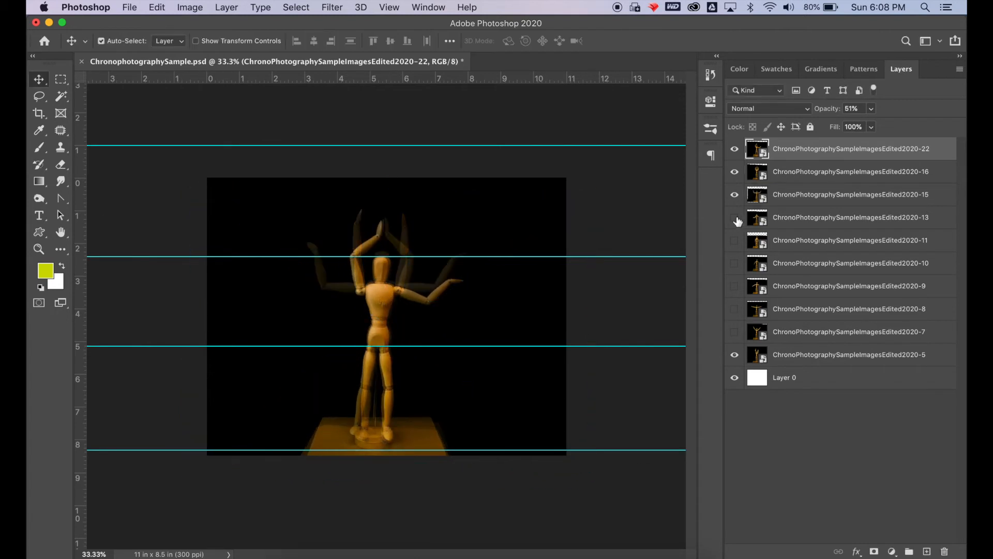
{"action": "left_click", "coordinate": [389, 8]}
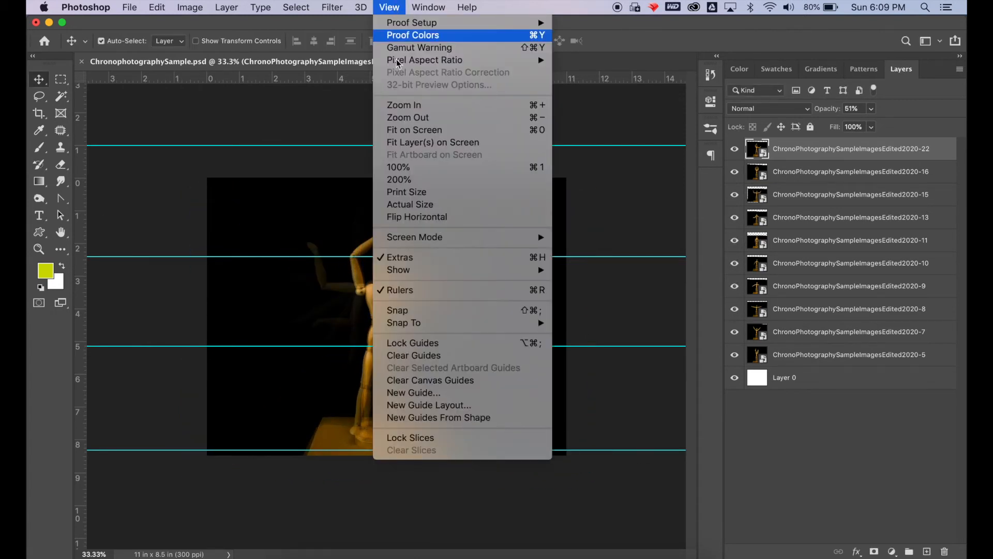
{"action": "mouse_move", "coordinate": [413, 342]}
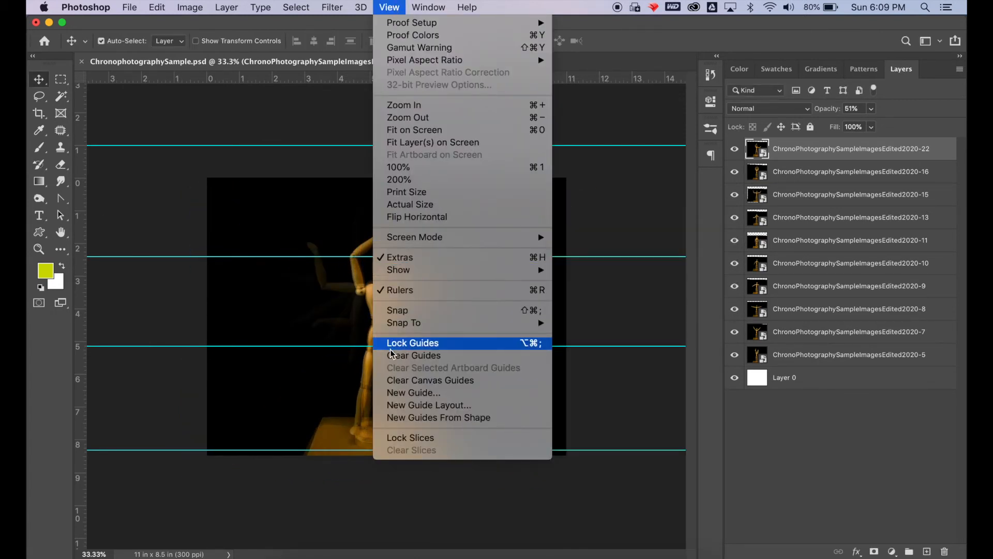
Clear all guides, hide the -8 and -7 pose layers and select the -5 layer.
{"action": "left_click", "coordinate": [414, 355]}
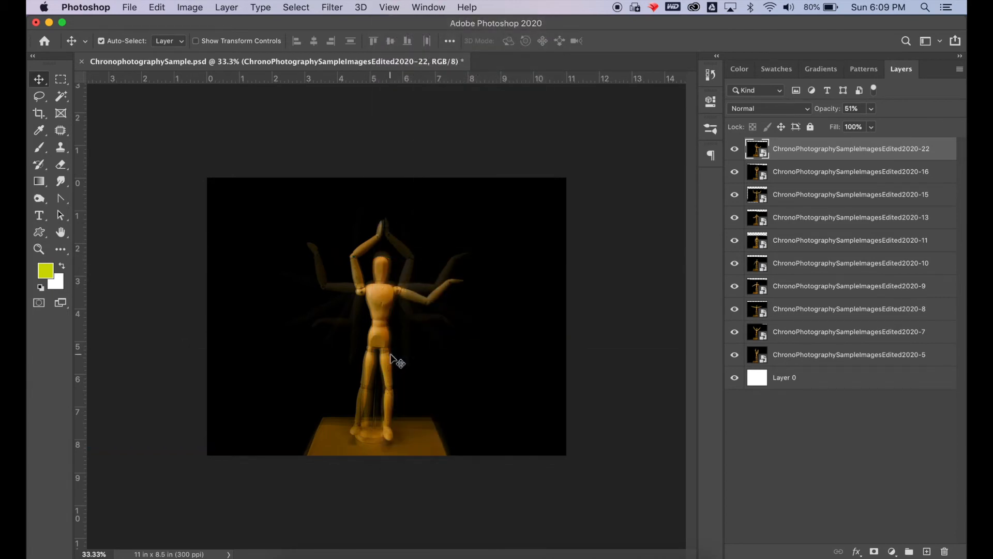
{"action": "mouse_move", "coordinate": [391, 358]}
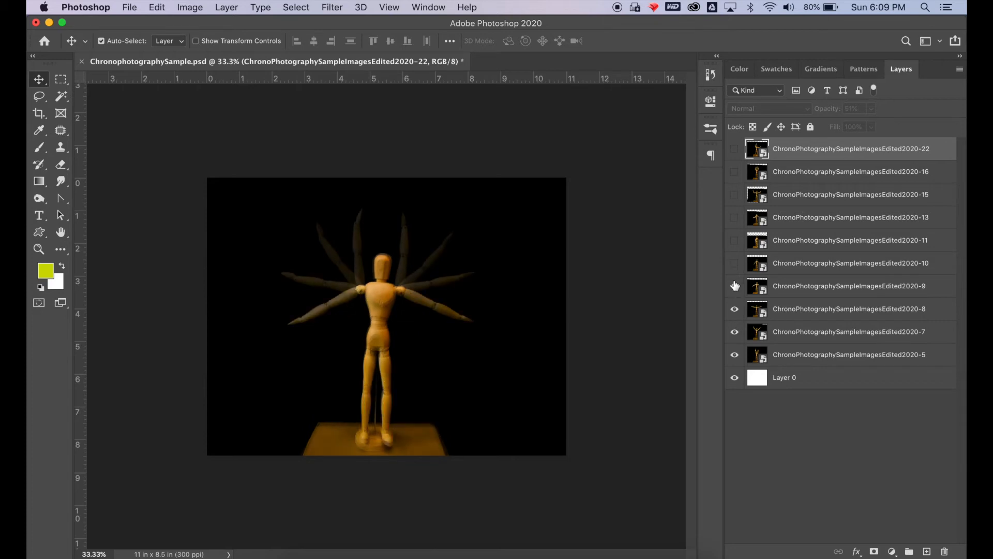
{"action": "left_click", "coordinate": [735, 285]}
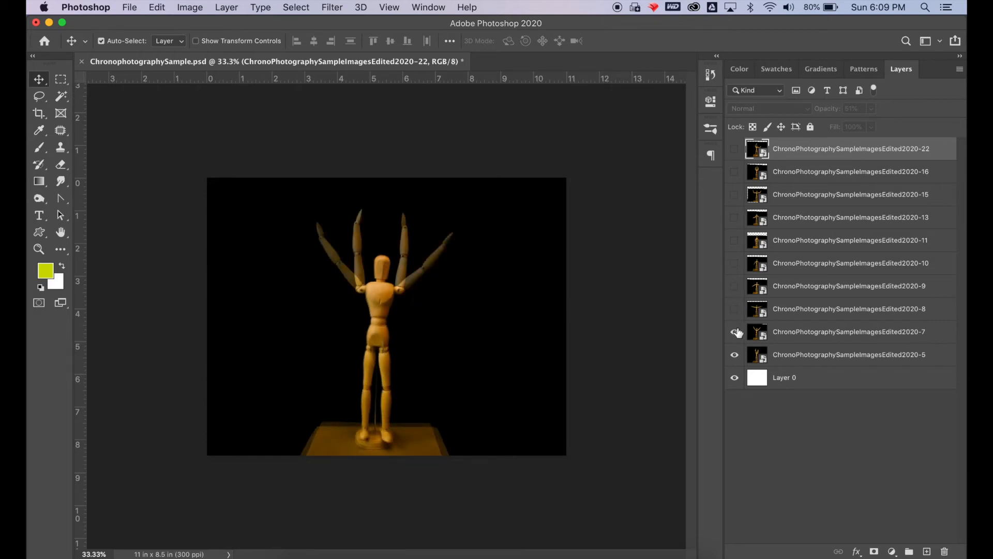
{"action": "left_click", "coordinate": [735, 331]}
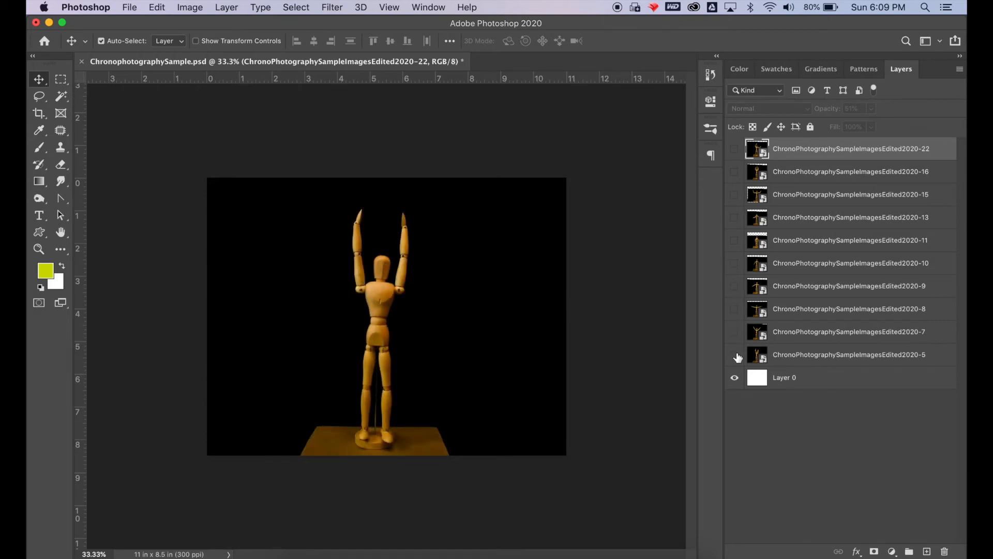
{"action": "left_click", "coordinate": [849, 353]}
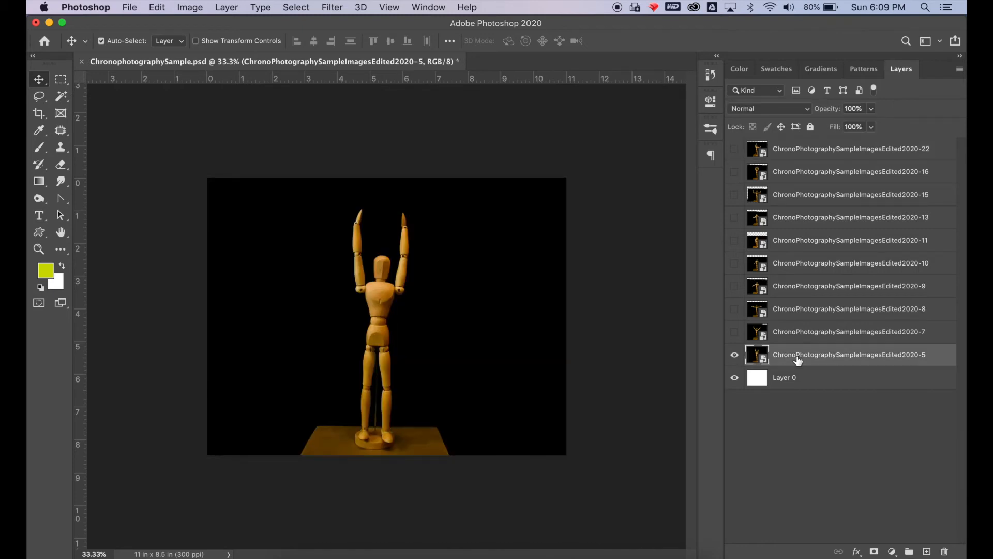
Select the mannequin figure, invert the selection and add a mask to the -7 layer.
{"action": "right_click", "coordinate": [798, 353]}
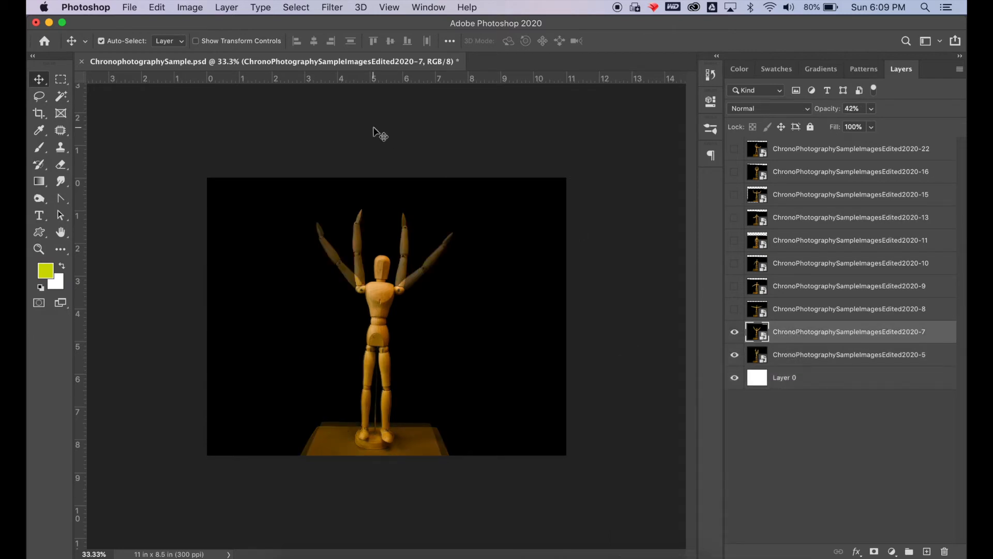
{"action": "left_click", "coordinate": [295, 7]}
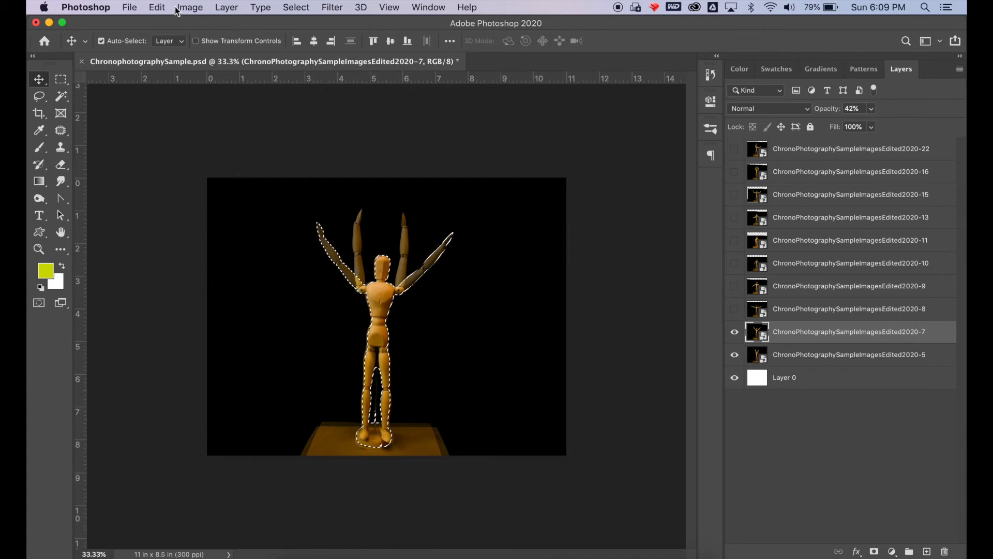
{"action": "left_click", "coordinate": [296, 7]}
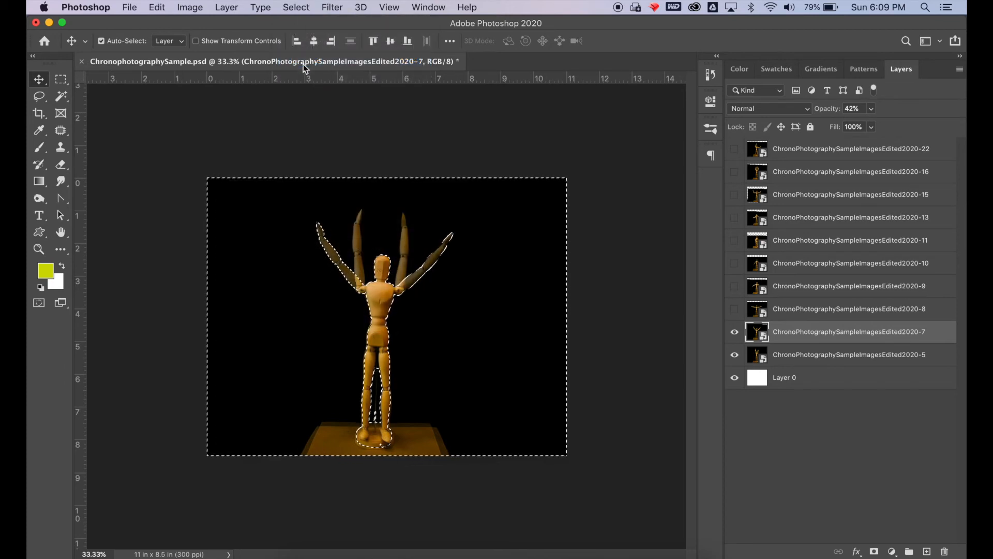
{"action": "left_click", "coordinate": [227, 8]}
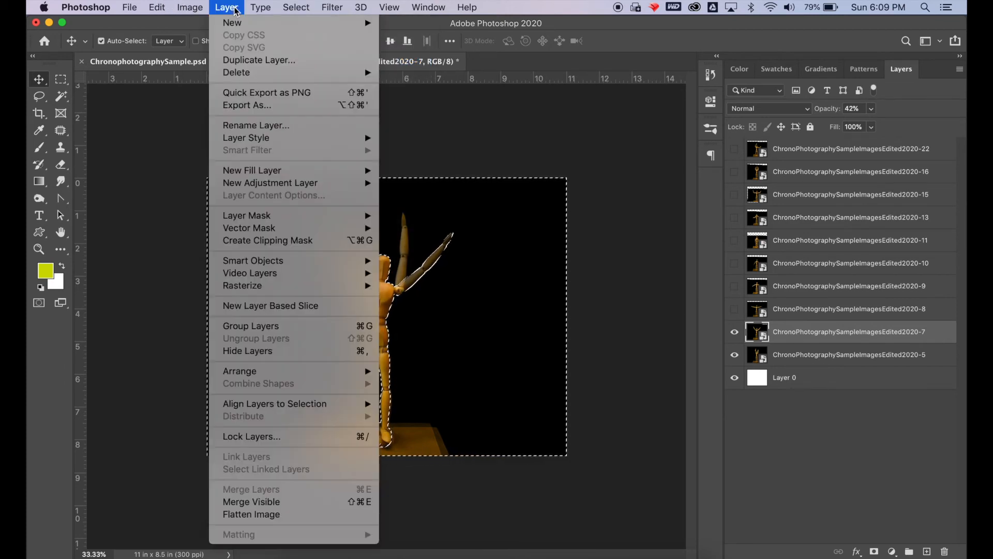
{"action": "mouse_move", "coordinate": [246, 216]}
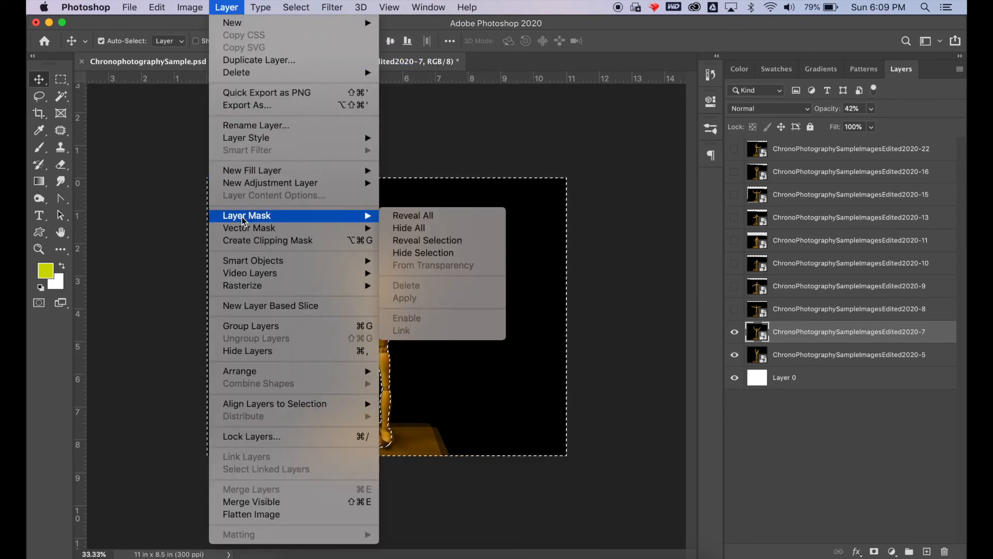
{"action": "mouse_move", "coordinate": [409, 228]}
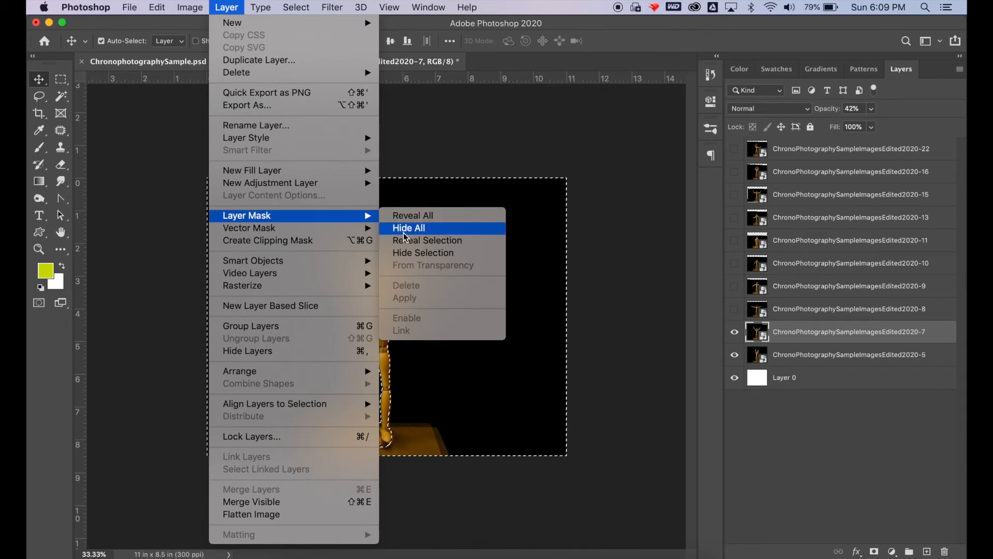
{"action": "left_click", "coordinate": [408, 228]}
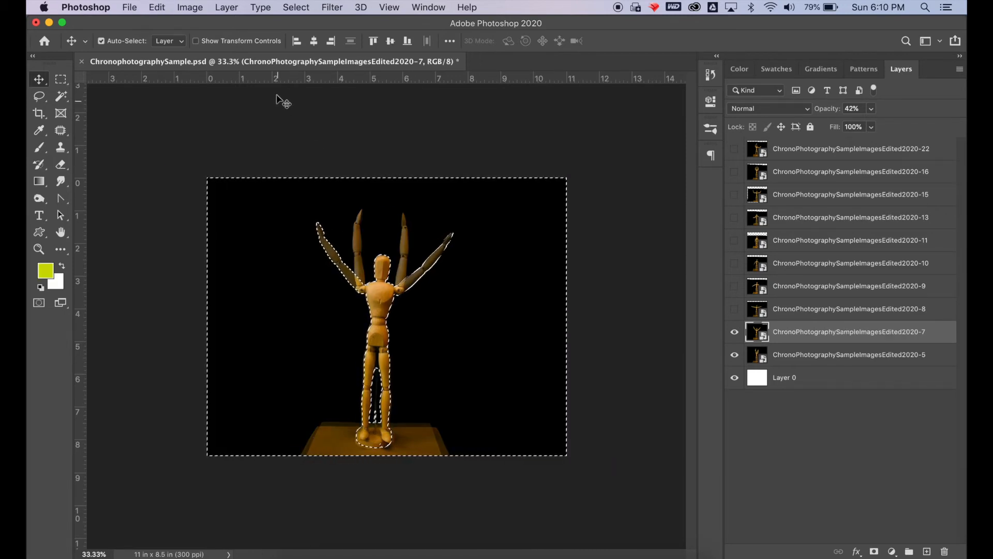
Mask the -7 layer to reveal only the mannequin at 100% opacity and show the -8 layer.
{"action": "left_click", "coordinate": [226, 8]}
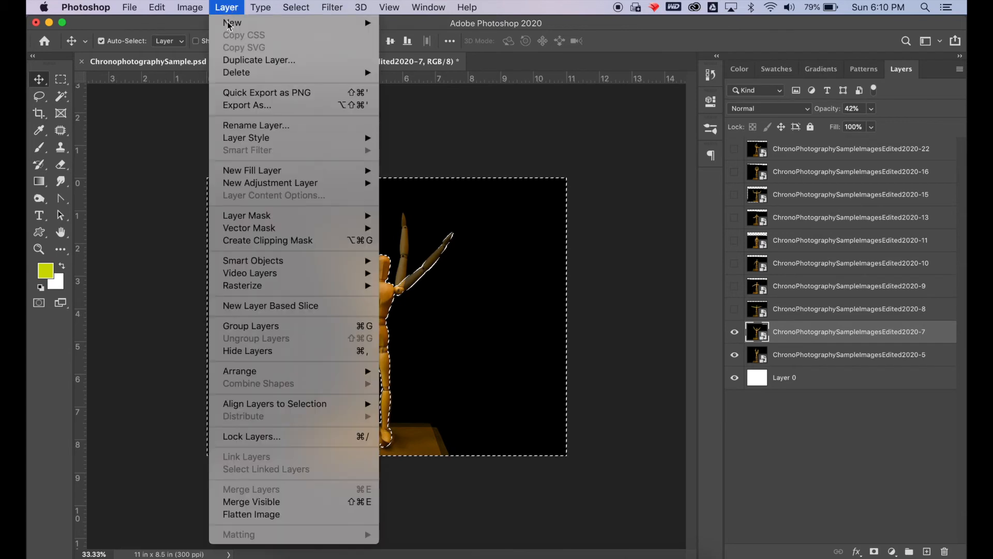
{"action": "mouse_move", "coordinate": [246, 215]}
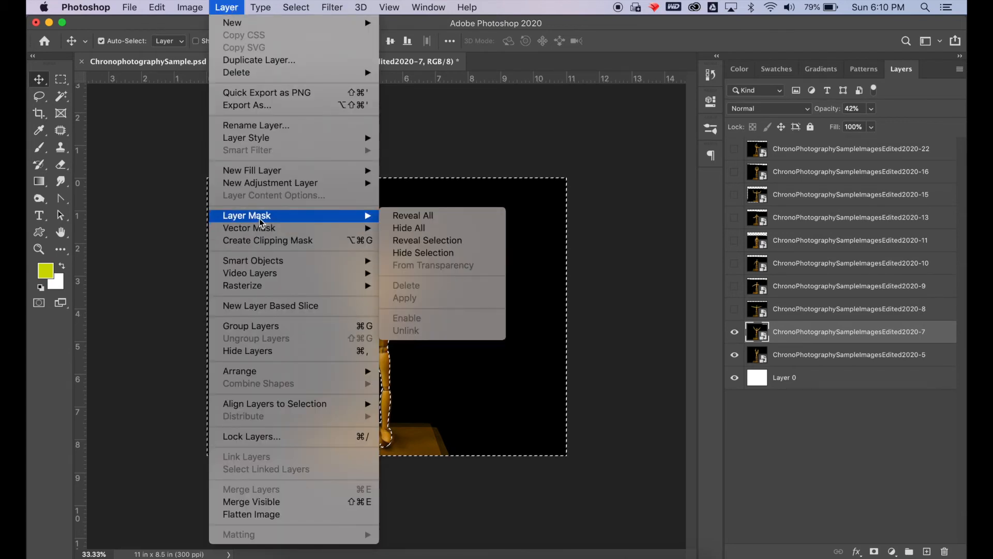
{"action": "mouse_move", "coordinate": [410, 227]}
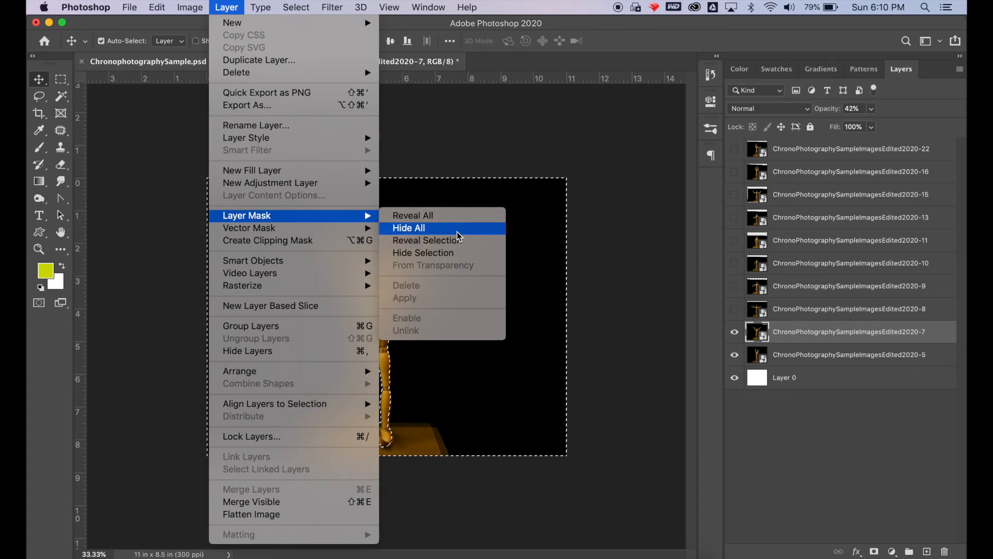
{"action": "mouse_move", "coordinate": [422, 253]}
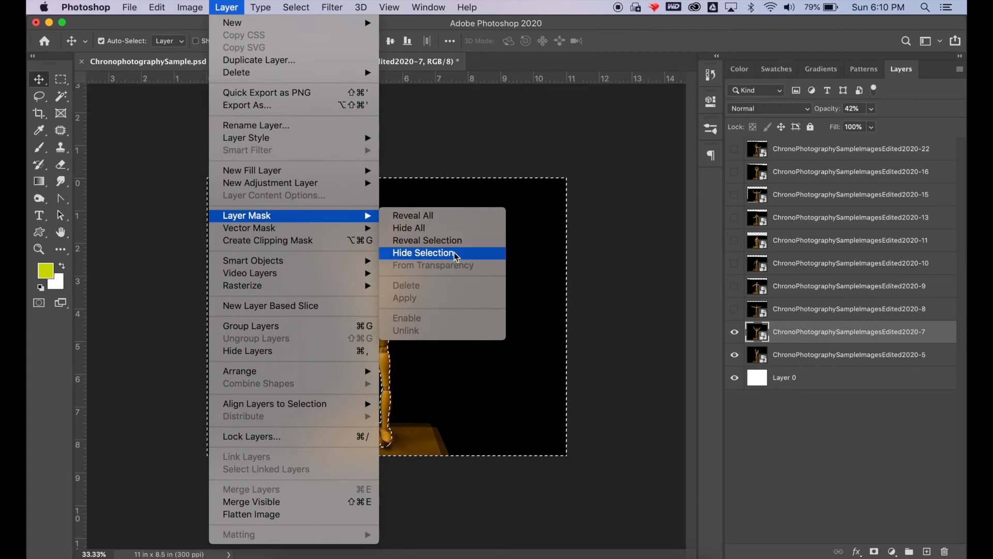
{"action": "left_click", "coordinate": [422, 253]}
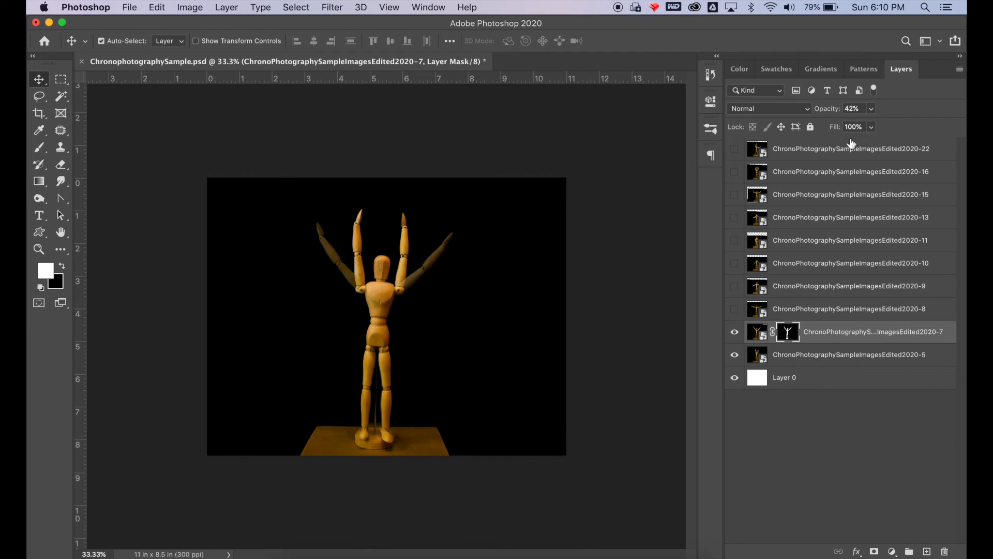
{"action": "left_click", "coordinate": [871, 109]}
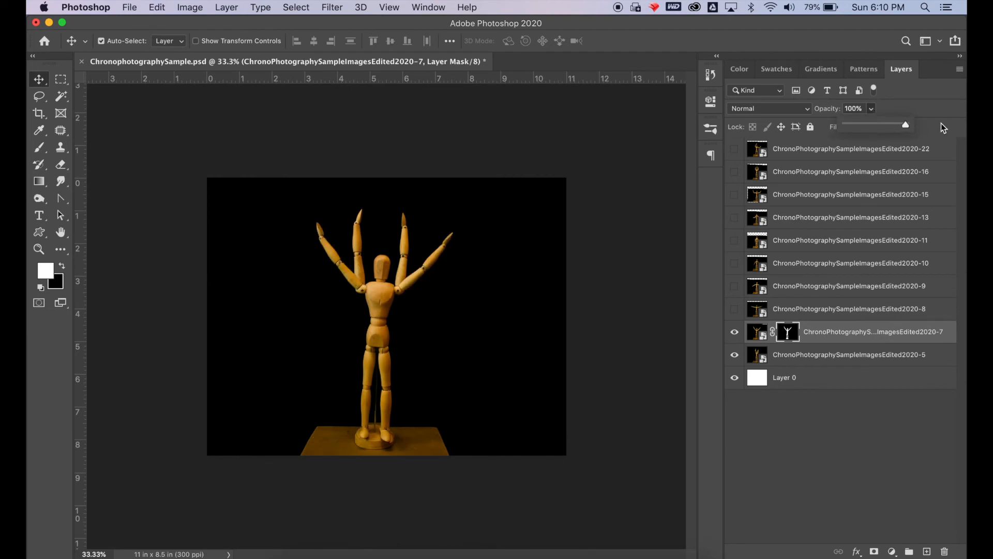
{"action": "mouse_move", "coordinate": [849, 271]}
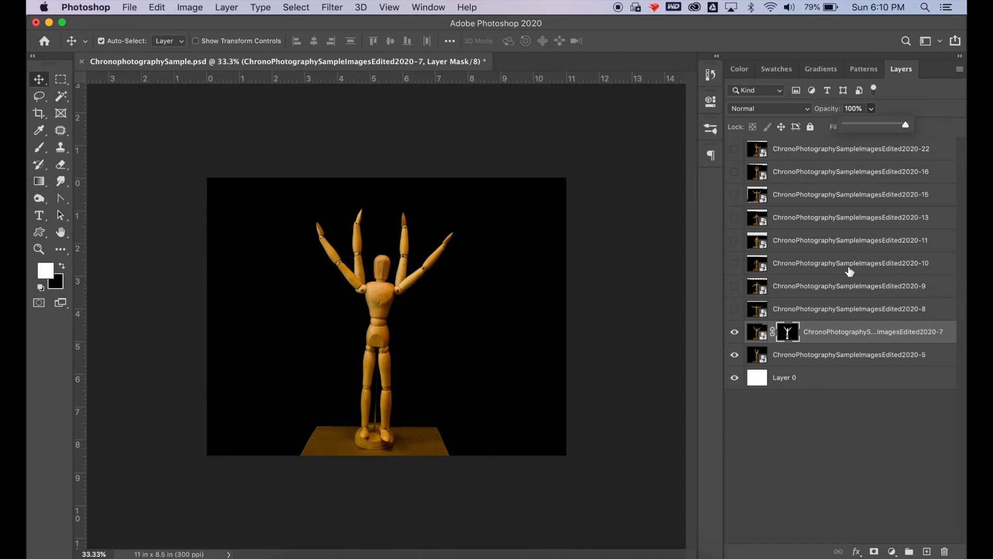
{"action": "left_click", "coordinate": [734, 308]}
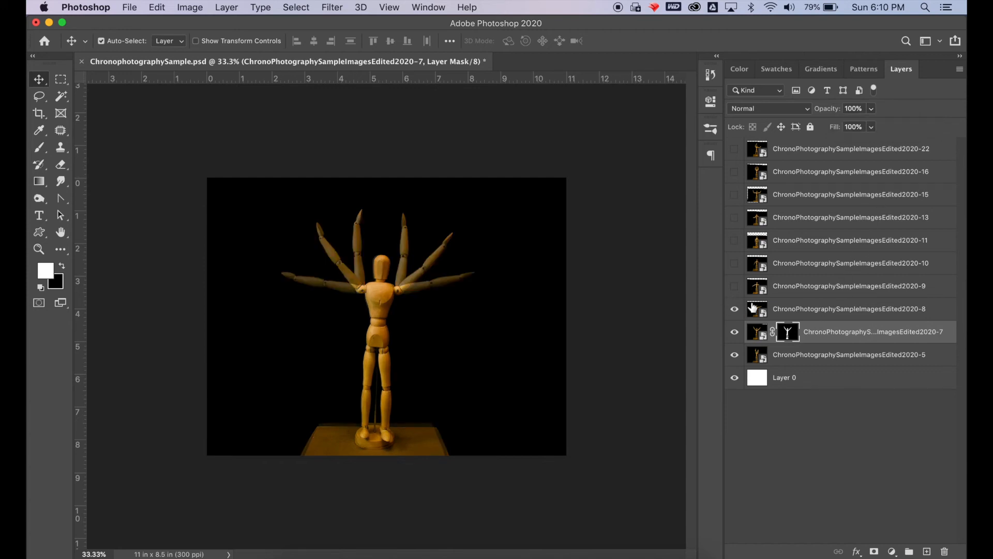
Mask the 2020-8 layer to its mannequin using Select Subject and Reveal Selection.
{"action": "left_click", "coordinate": [849, 309]}
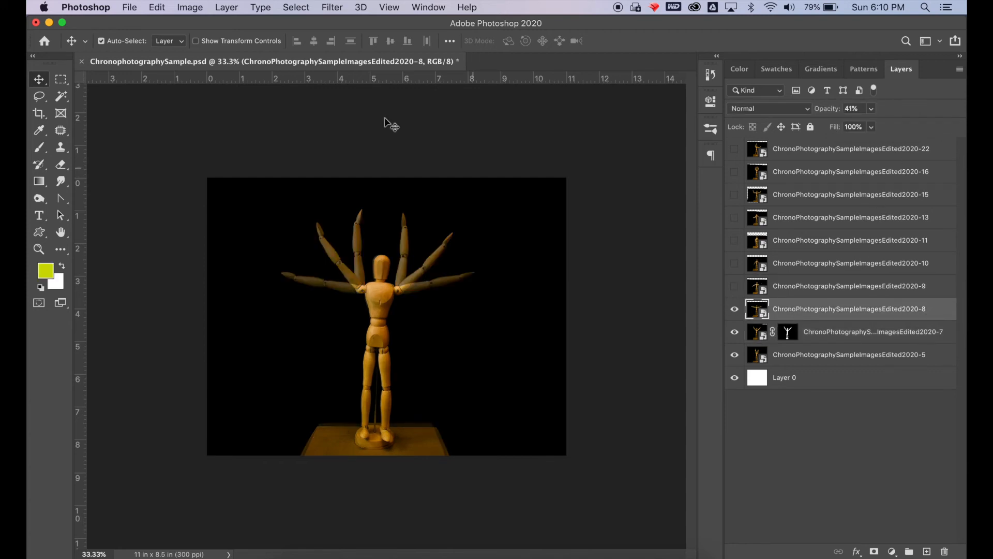
{"action": "left_click", "coordinate": [296, 7]}
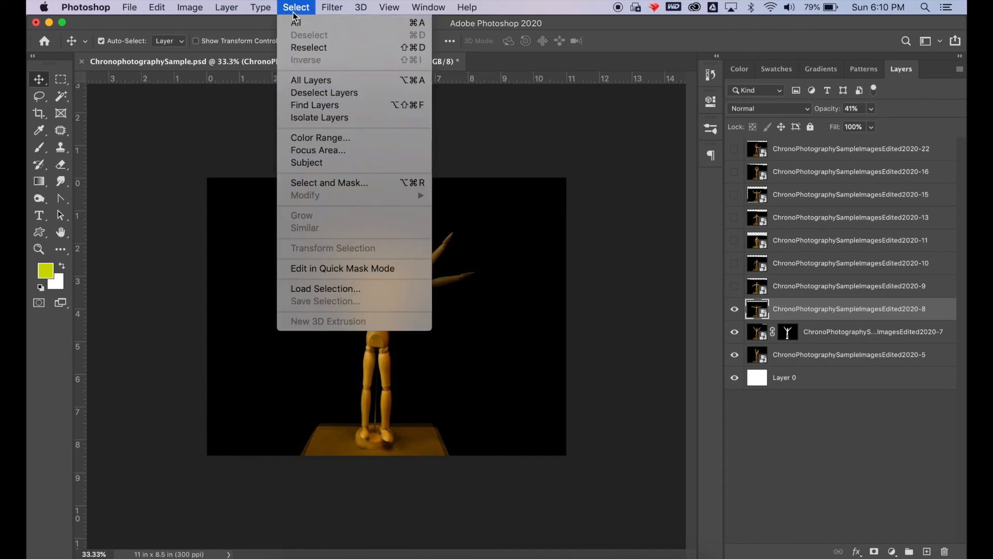
{"action": "mouse_move", "coordinate": [306, 163]}
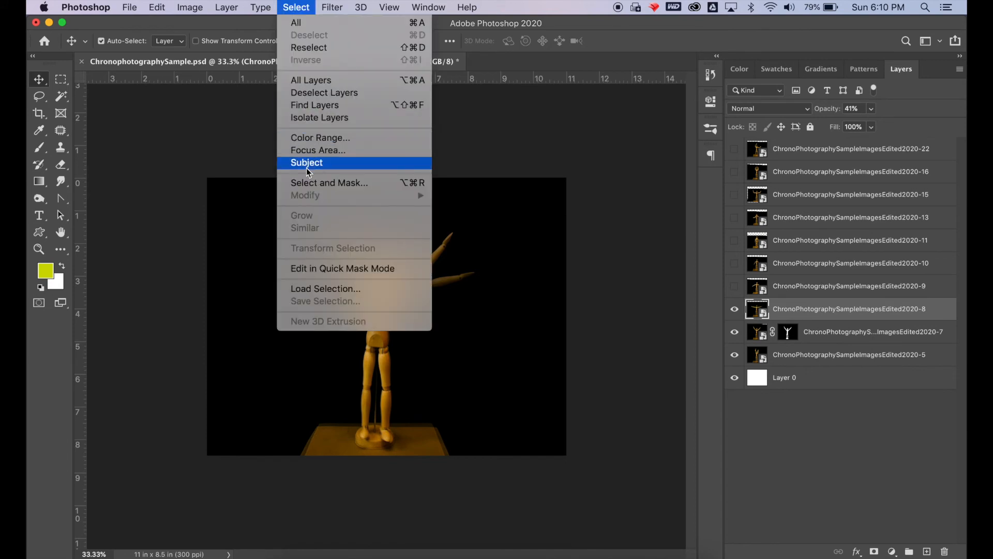
{"action": "left_click", "coordinate": [306, 163]}
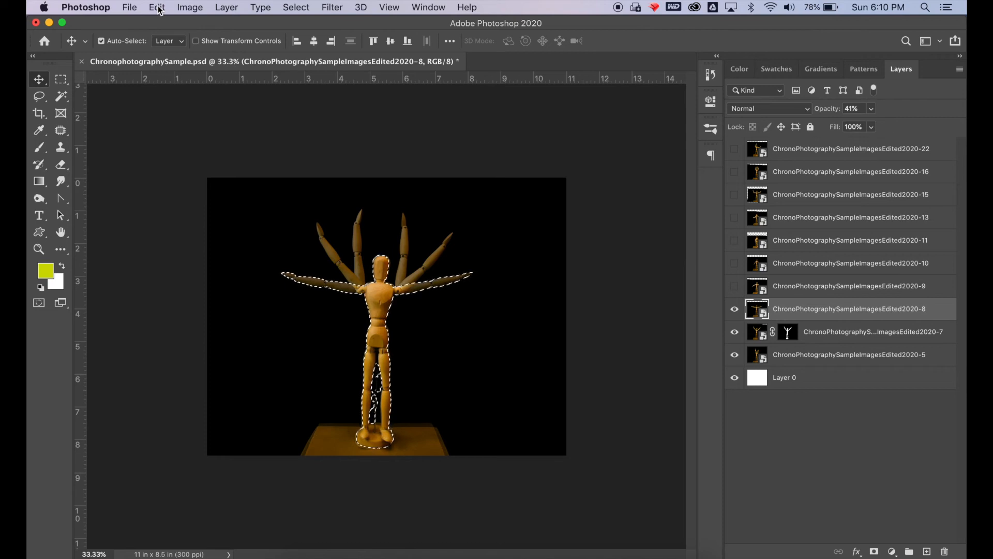
{"action": "left_click", "coordinate": [226, 8]}
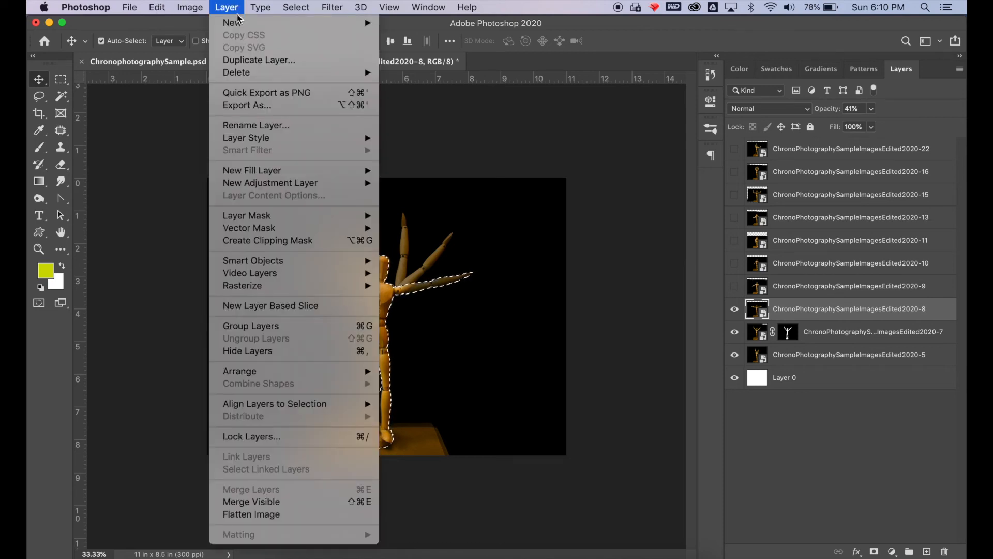
{"action": "mouse_move", "coordinate": [247, 215]}
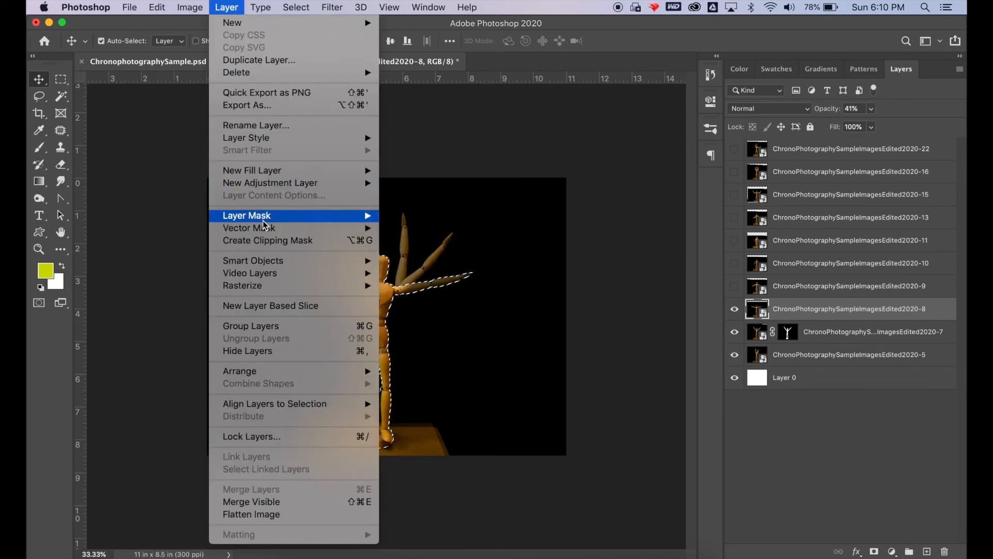
{"action": "mouse_move", "coordinate": [247, 215]}
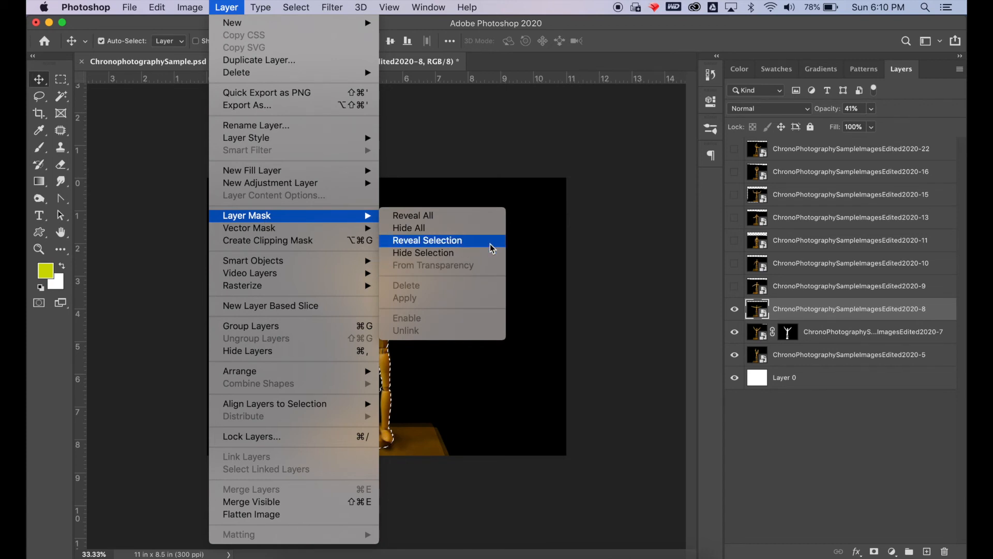
{"action": "left_click", "coordinate": [427, 240]}
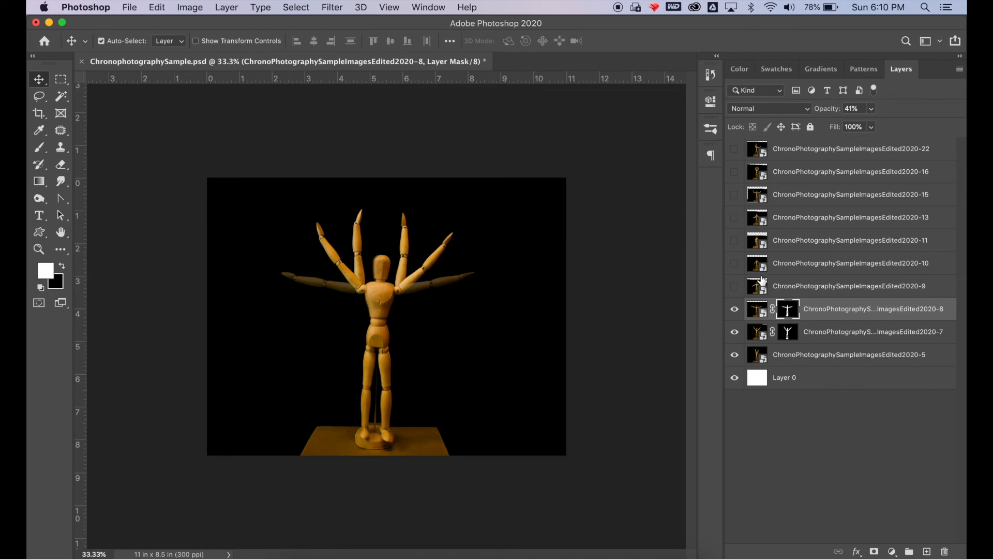
Show and mask the 2020-9 layer to its mannequin, then turn on the 2020-10 layer.
{"action": "left_click", "coordinate": [734, 285]}
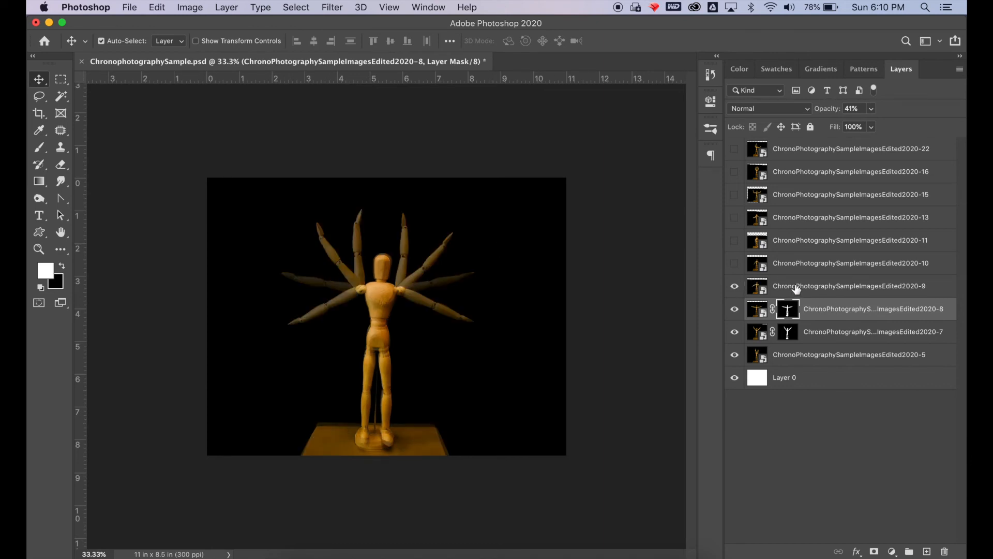
{"action": "left_click", "coordinate": [850, 286]}
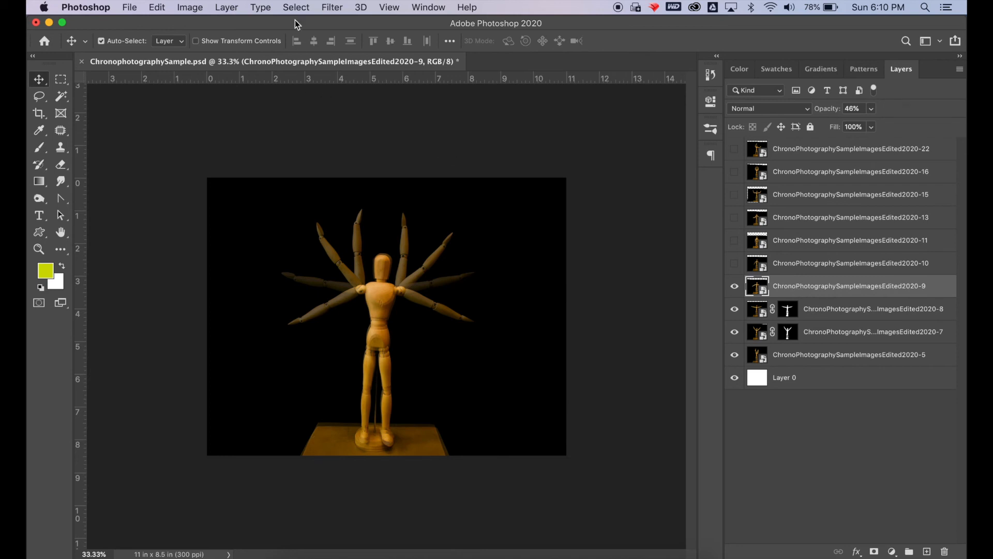
{"action": "left_click", "coordinate": [296, 8]}
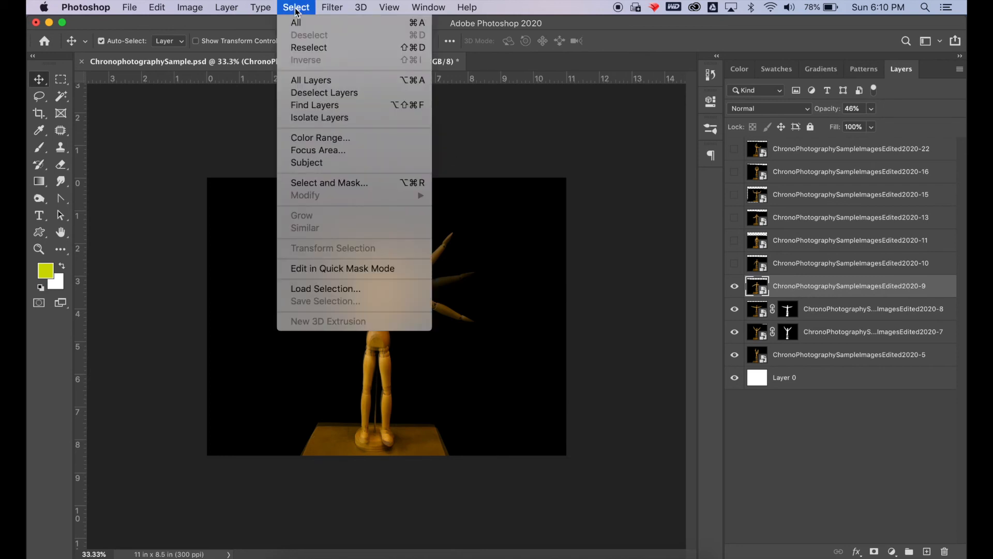
{"action": "left_click", "coordinate": [296, 7]}
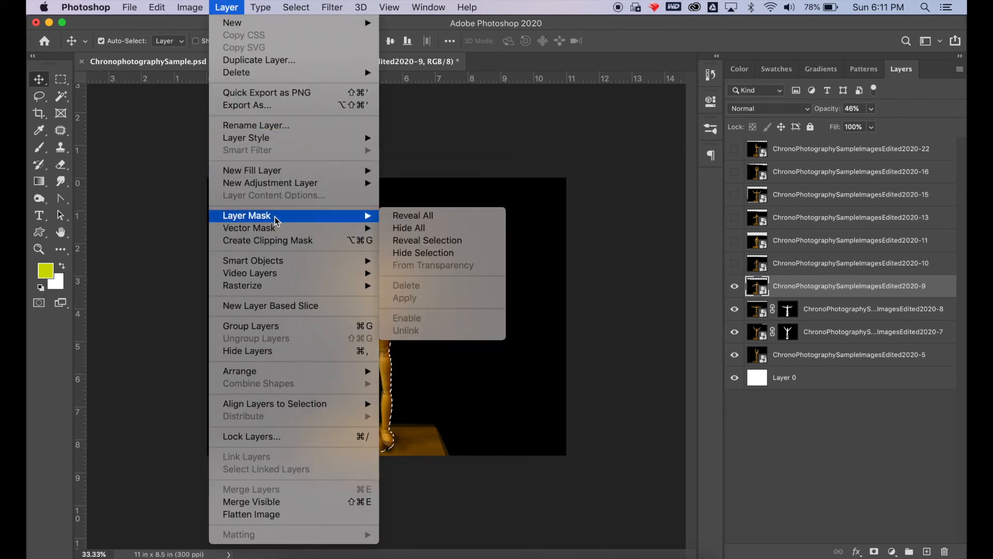
{"action": "left_click", "coordinate": [412, 215]}
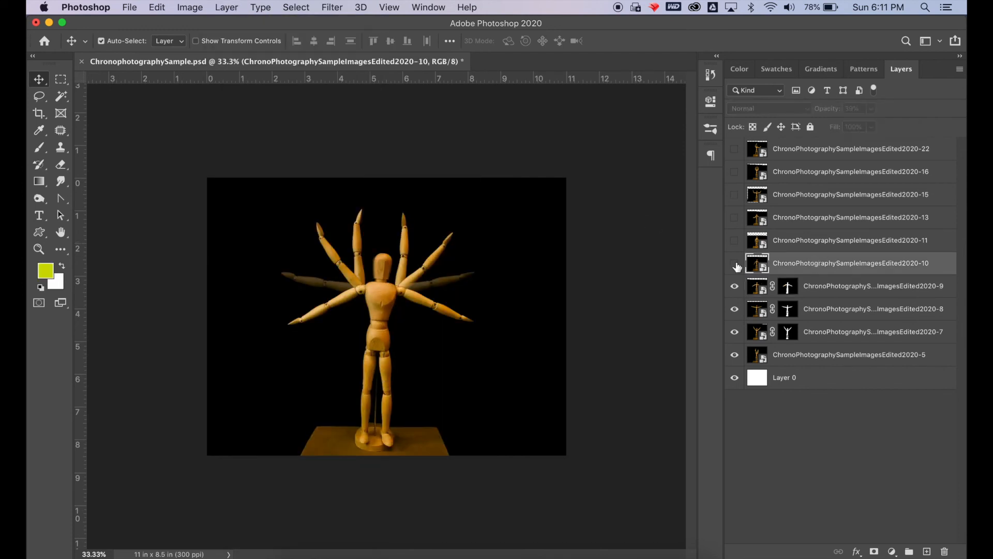
{"action": "left_click", "coordinate": [734, 263]}
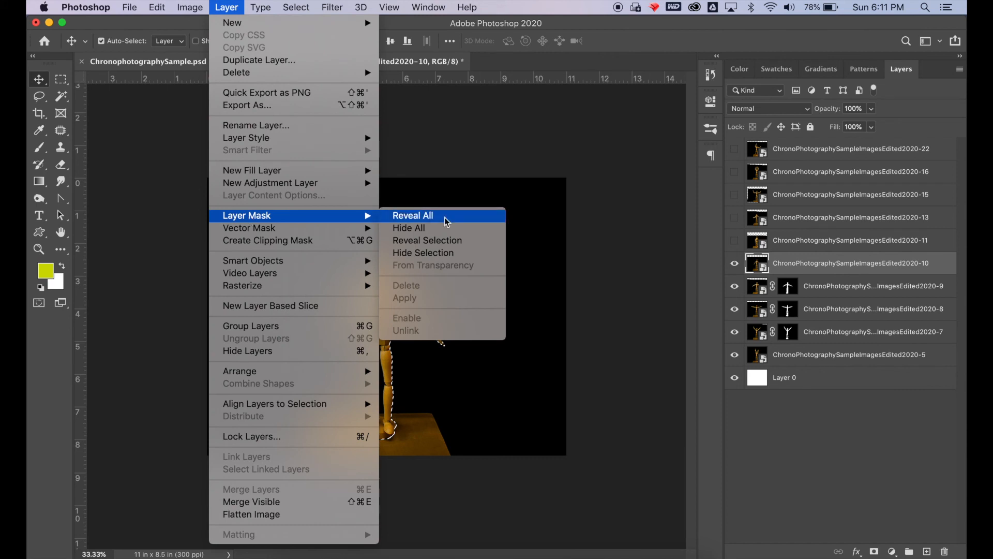
{"action": "mouse_move", "coordinate": [446, 258]}
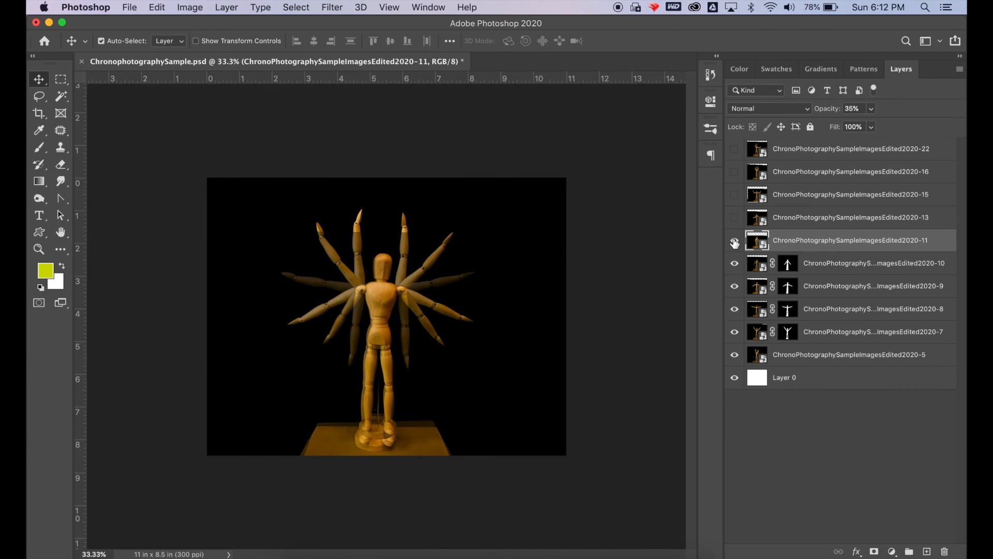
Turn on the 2020-11 pose layer and set it to 100% opacity.
{"action": "left_click", "coordinate": [734, 240]}
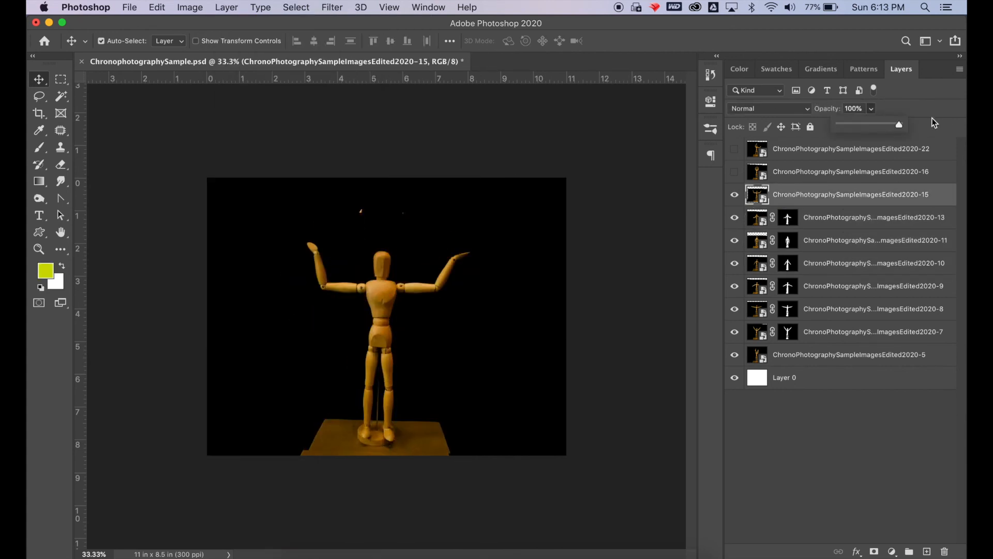
{"action": "left_click", "coordinate": [849, 171]}
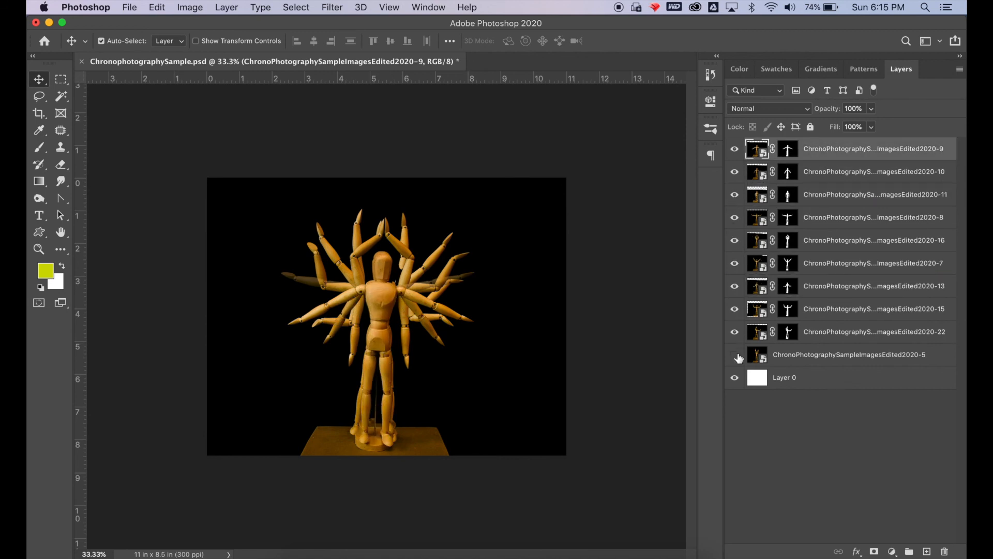
Re-enable the 2020-5 layer and set Brightness/Contrast to brightness 5, contrast 21.
{"action": "left_click", "coordinate": [227, 7]}
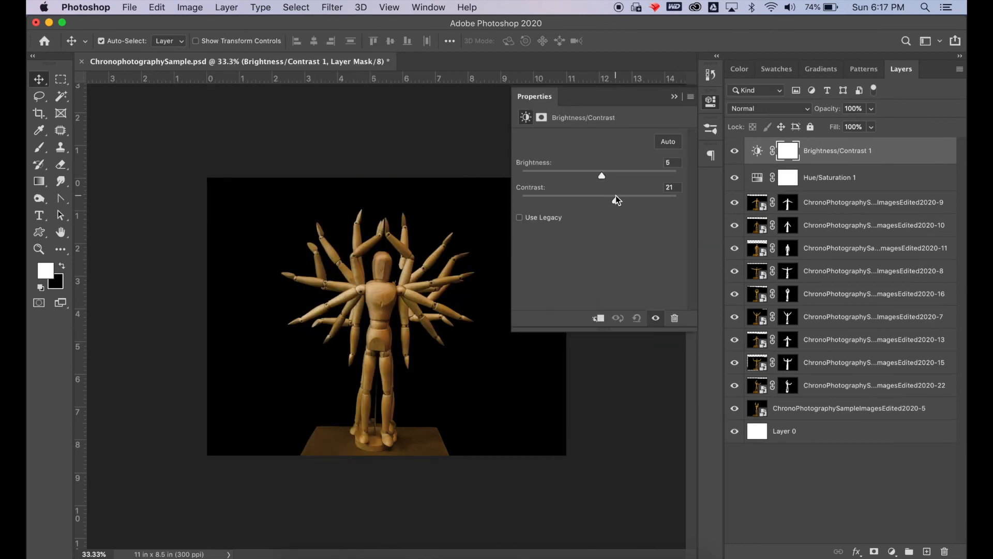
{"action": "left_click", "coordinate": [874, 202]}
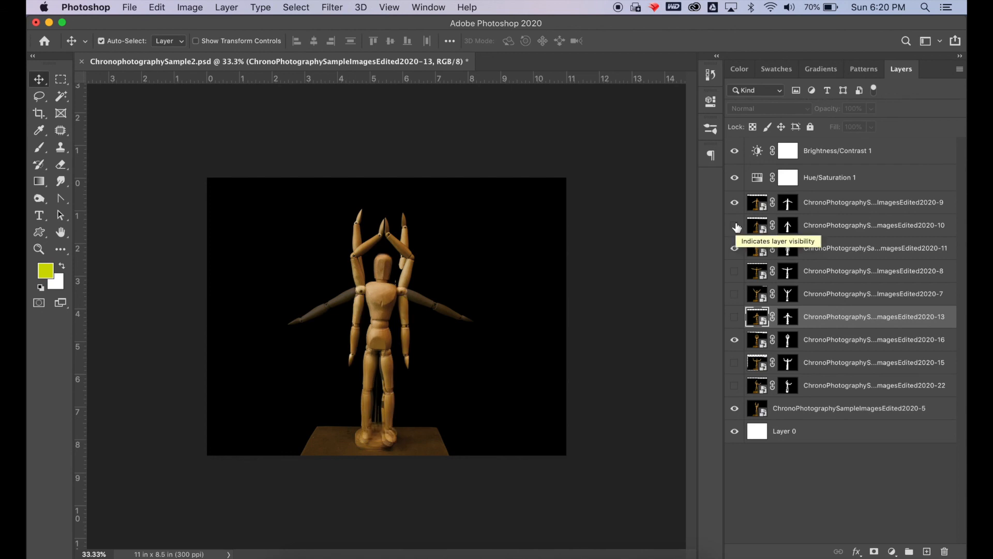
Turn on the 2020-10 pose layer, then select the 2020-5 base layer.
{"action": "left_click", "coordinate": [735, 224]}
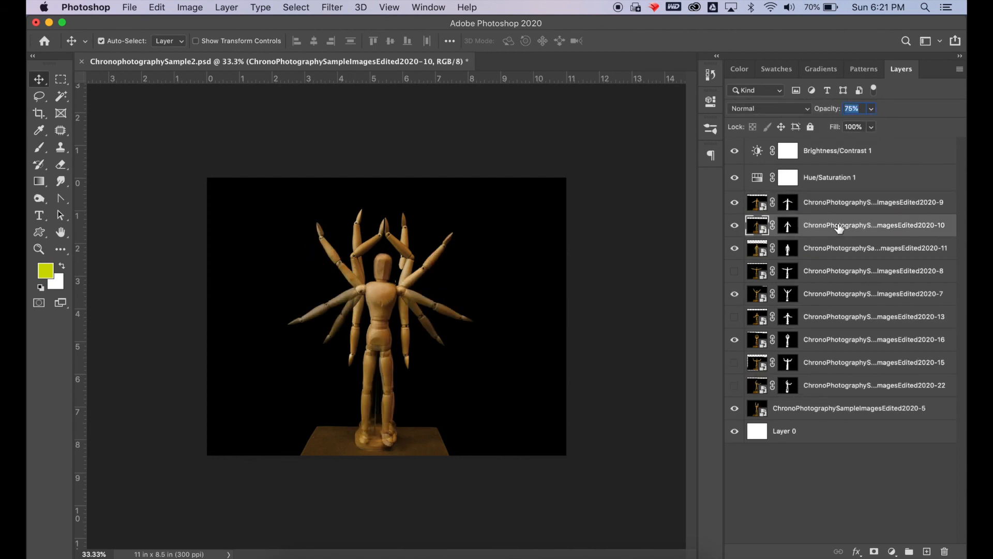
{"action": "left_click", "coordinate": [848, 408]}
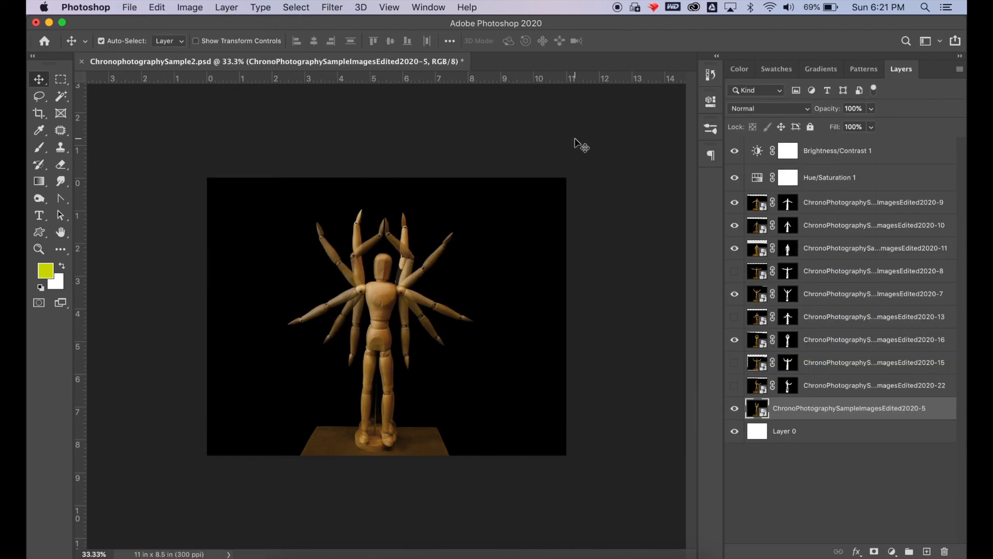